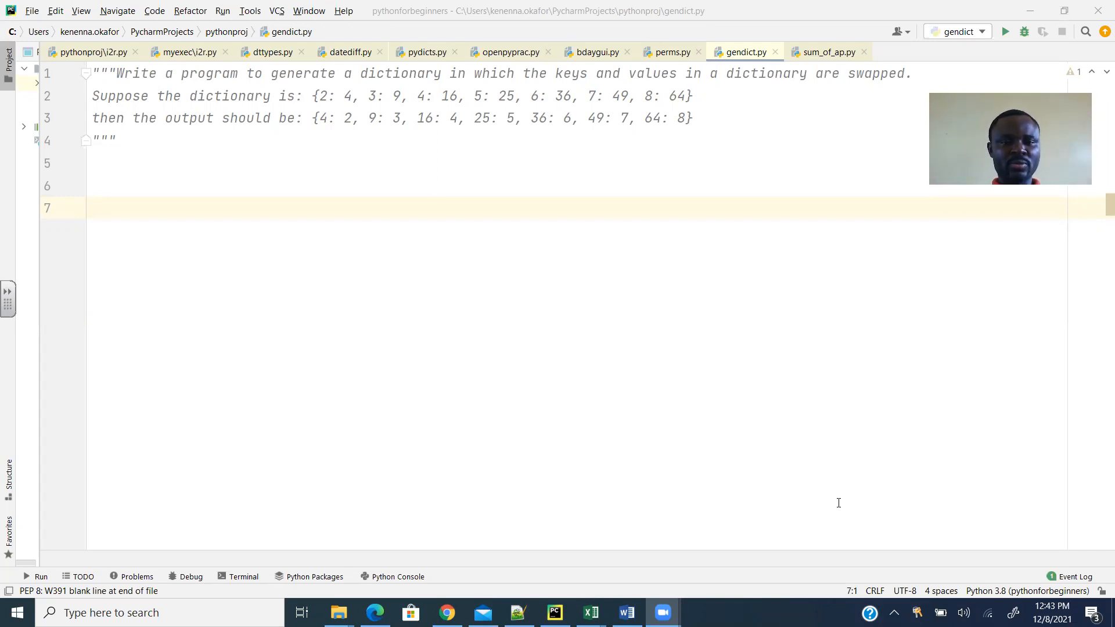
{"action": "mouse_move", "coordinate": [513, 419]}
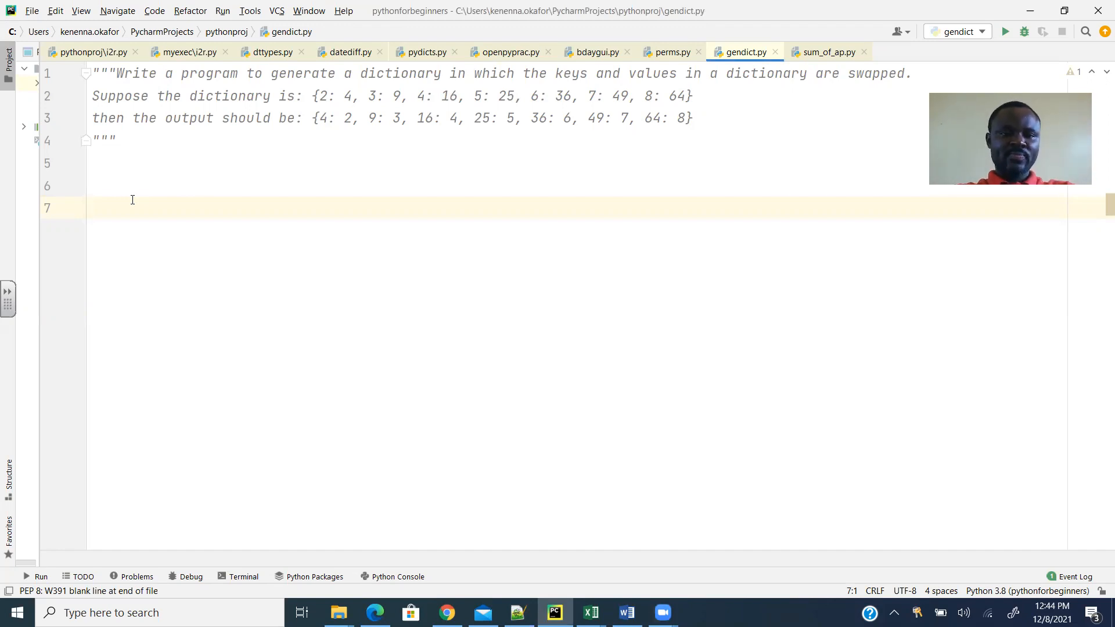
{"action": "mouse_move", "coordinate": [675, 93]}
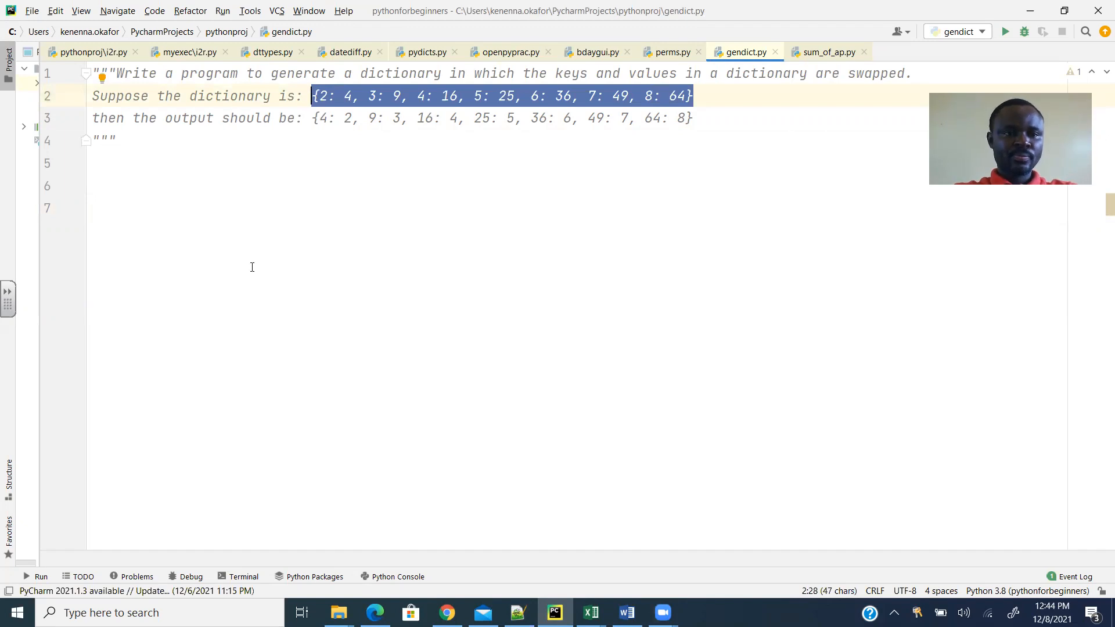
Assign the sample dictionary {2: 4, 3: 9, 4: 16, 5: 25, 6: 36, 7: 49, 8: 64} to l1 on line 7
{"action": "type", "text": "l1 ="}
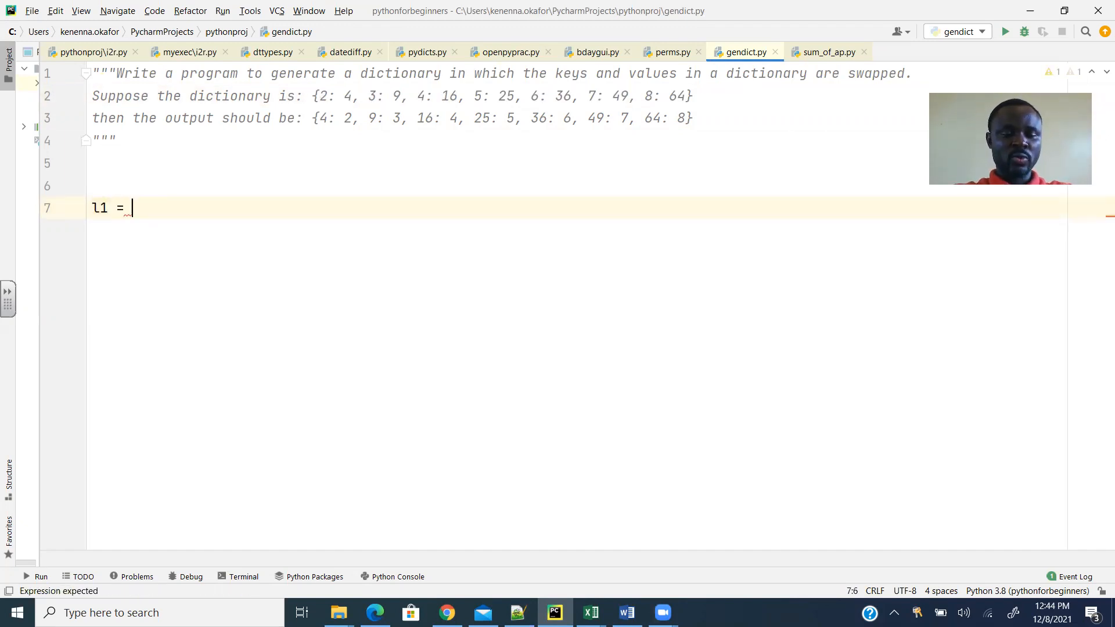
{"action": "type", "text": "{2: 4, 3: 9, 4: 16, 5: 25, 6: 36, 7: 49, 8: 64}"}
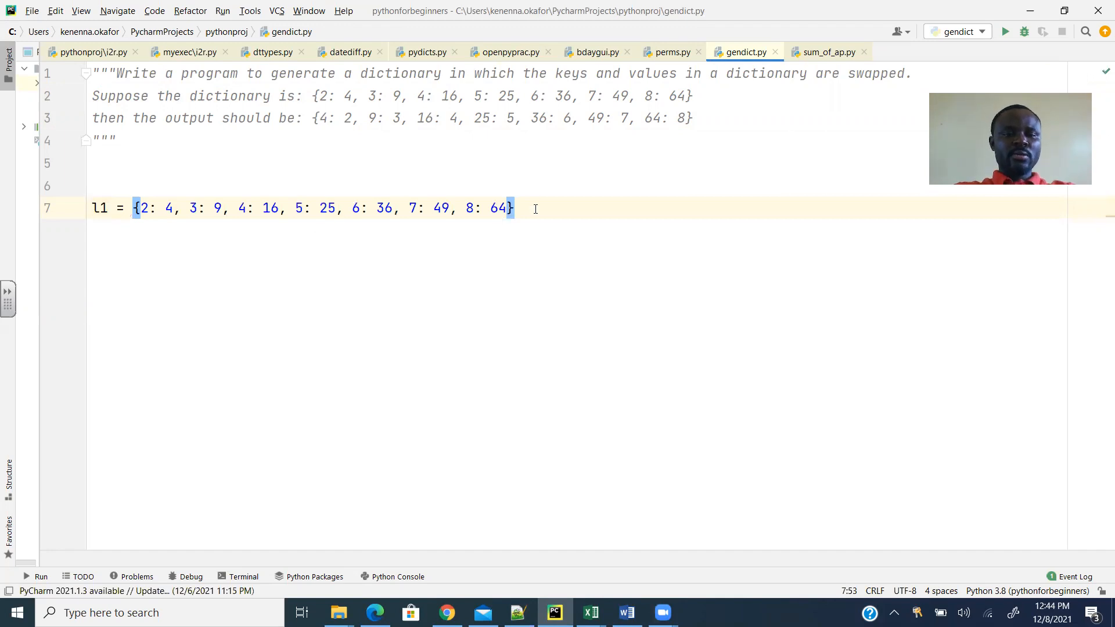
{"action": "key", "text": "Return"}
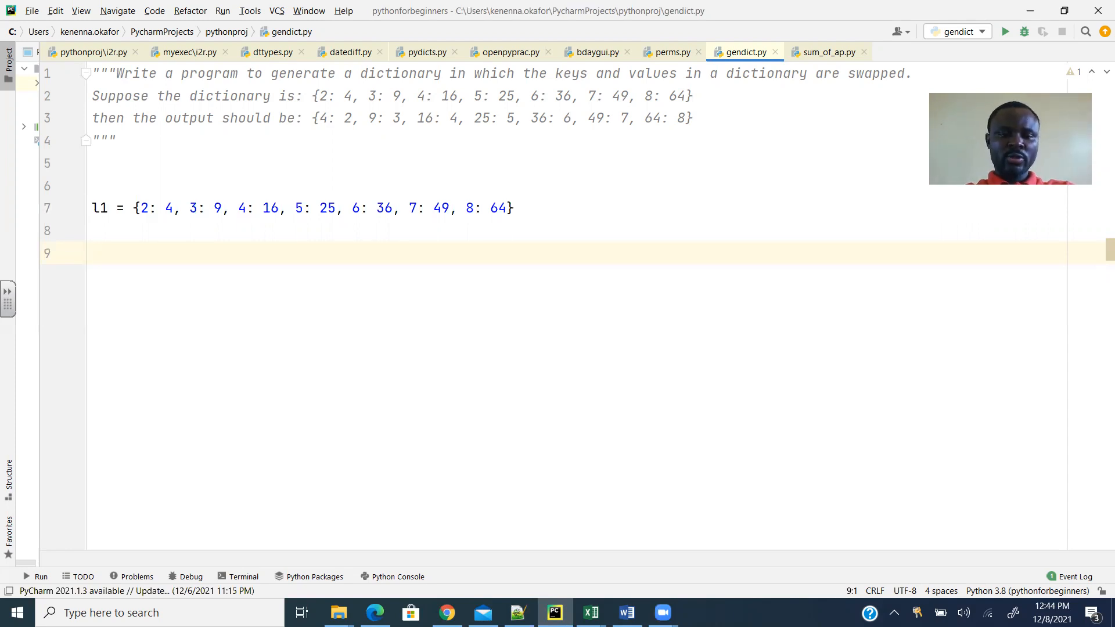
Write the loop header for i, j in l1.items(): on line 9
{"action": "type", "text": "for i in"}
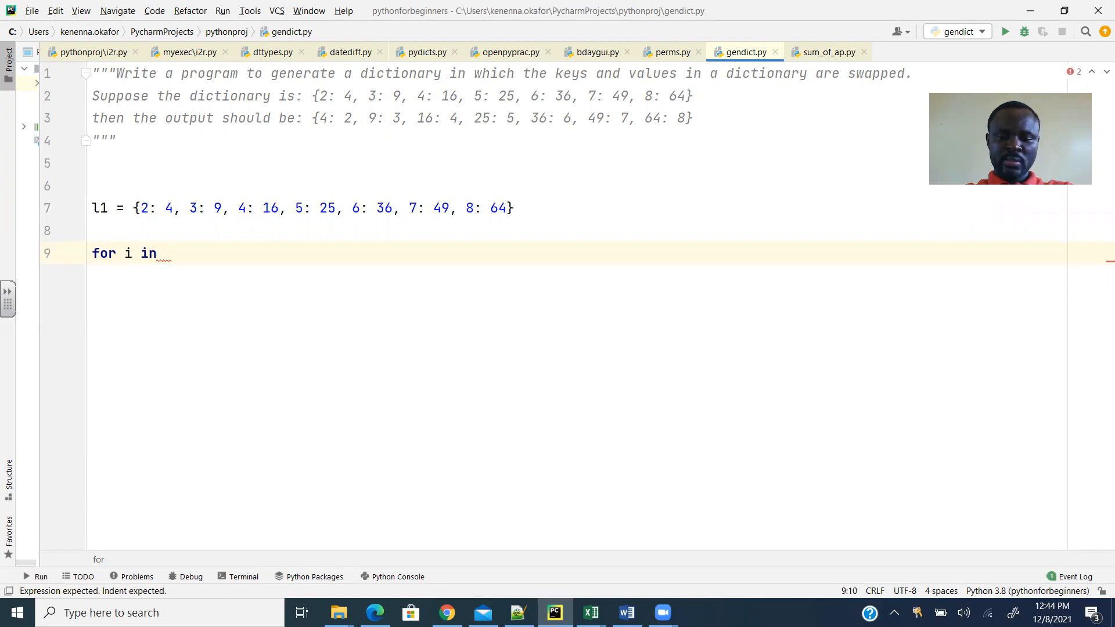
{"action": "type", "text": "l1"}
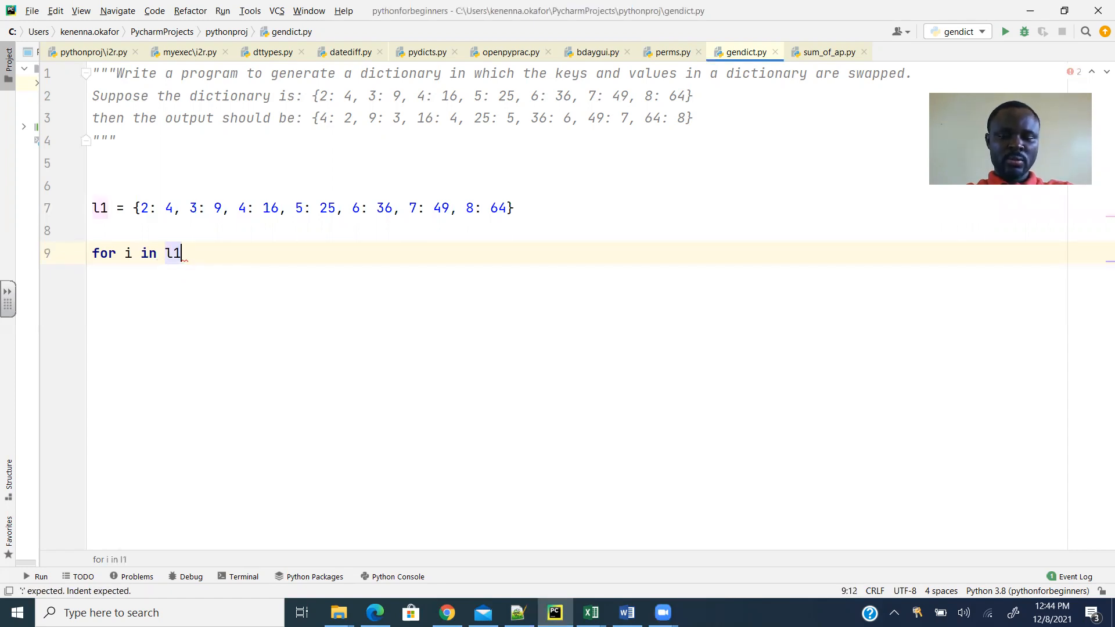
{"action": "type", "text": ".i"}
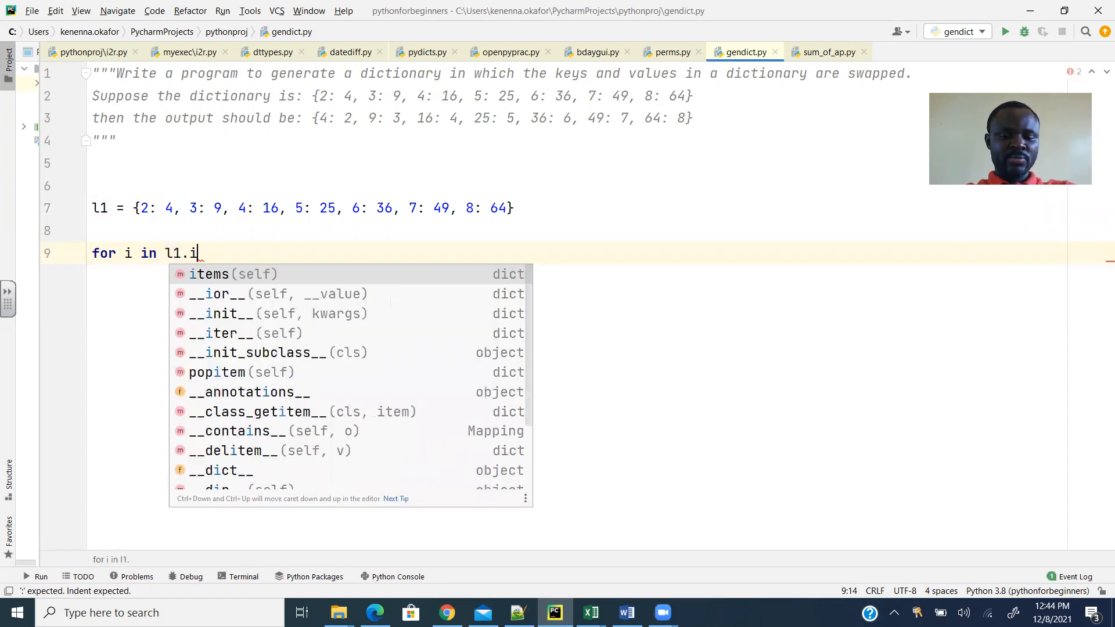
{"action": "type", "text": "tems("}
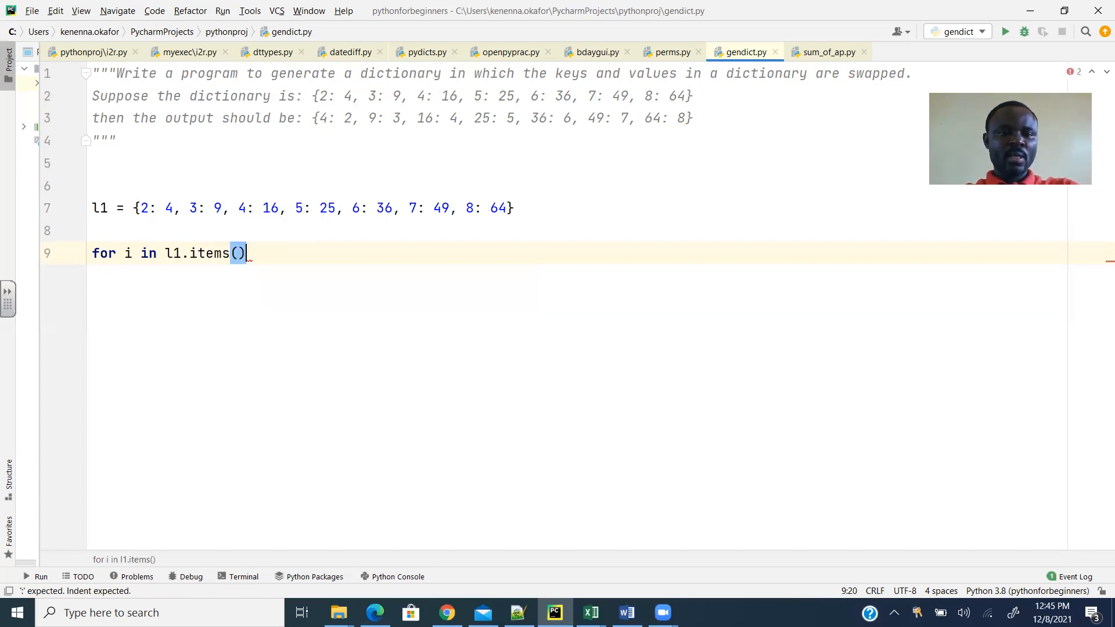
{"action": "mouse_move", "coordinate": [129, 258]}
{"action": "type", "text": ", j"}
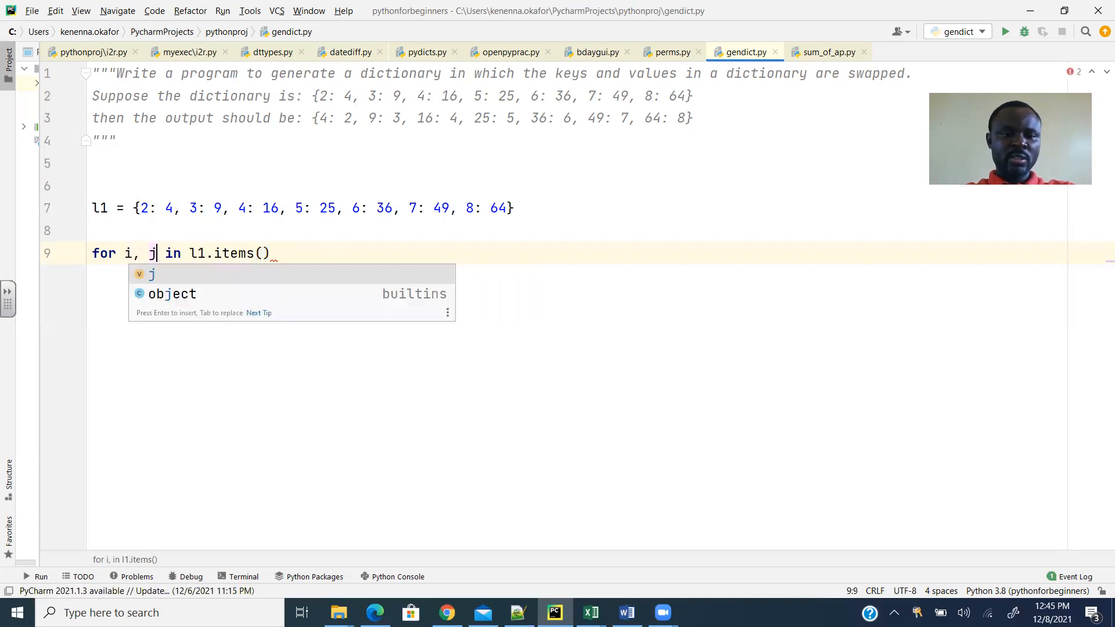
{"action": "key", "text": "Backspace"}
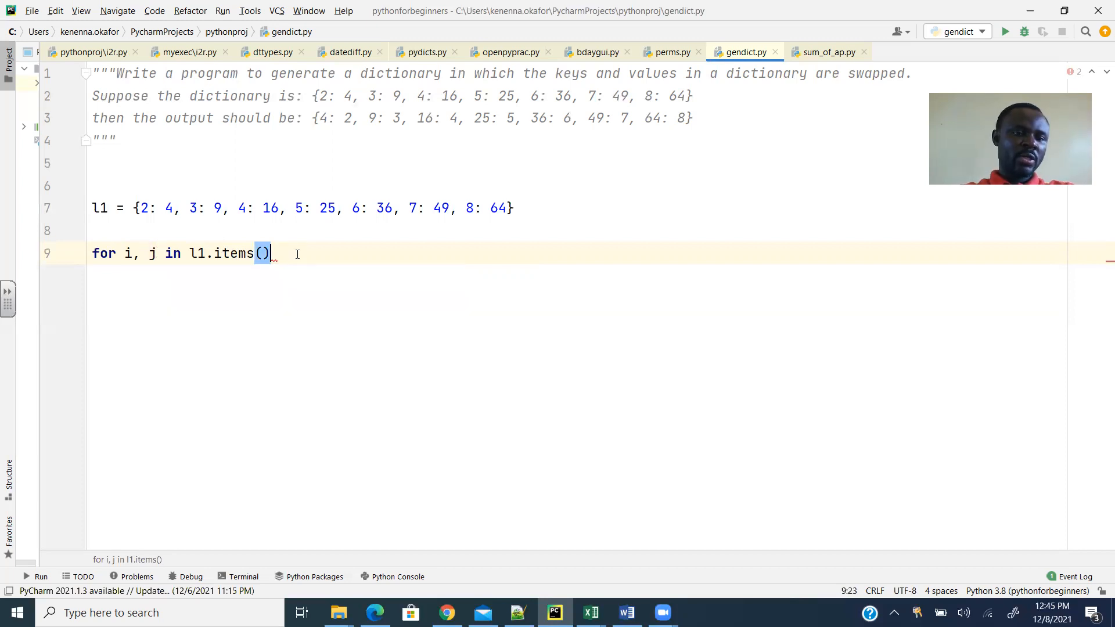
{"action": "type", "text": ":"}
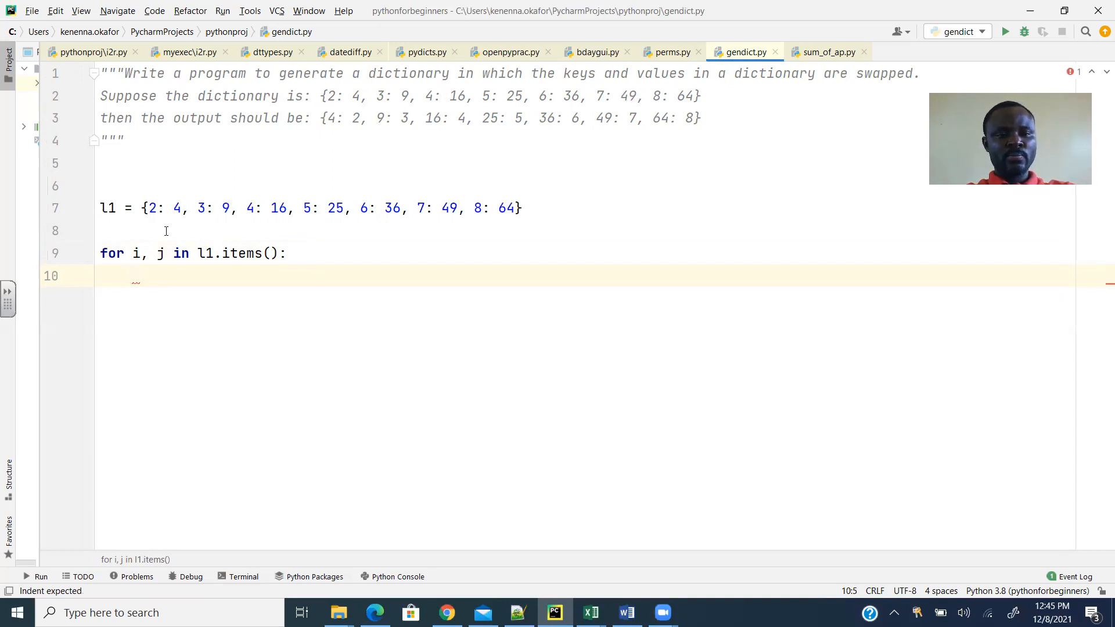
Initialize l2 as an empty list [] on line 8
{"action": "type", "text": "l2"}
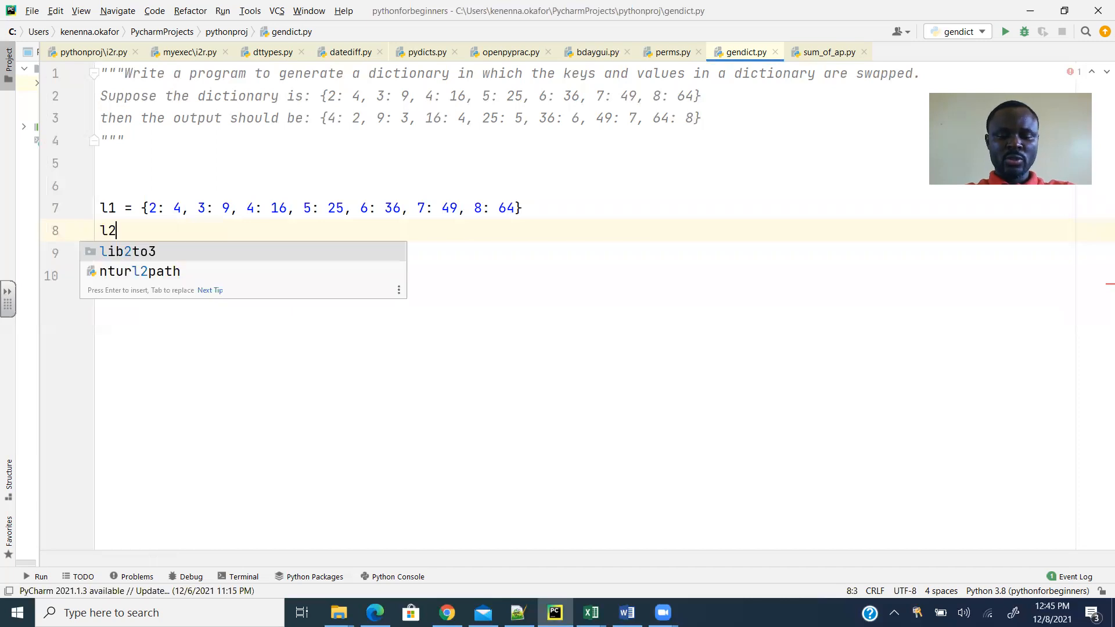
{"action": "type", "text": "= []"}
{"action": "left_click", "coordinate": [585, 253]}
{"action": "type", "text": "for i, j in l1.items():"}
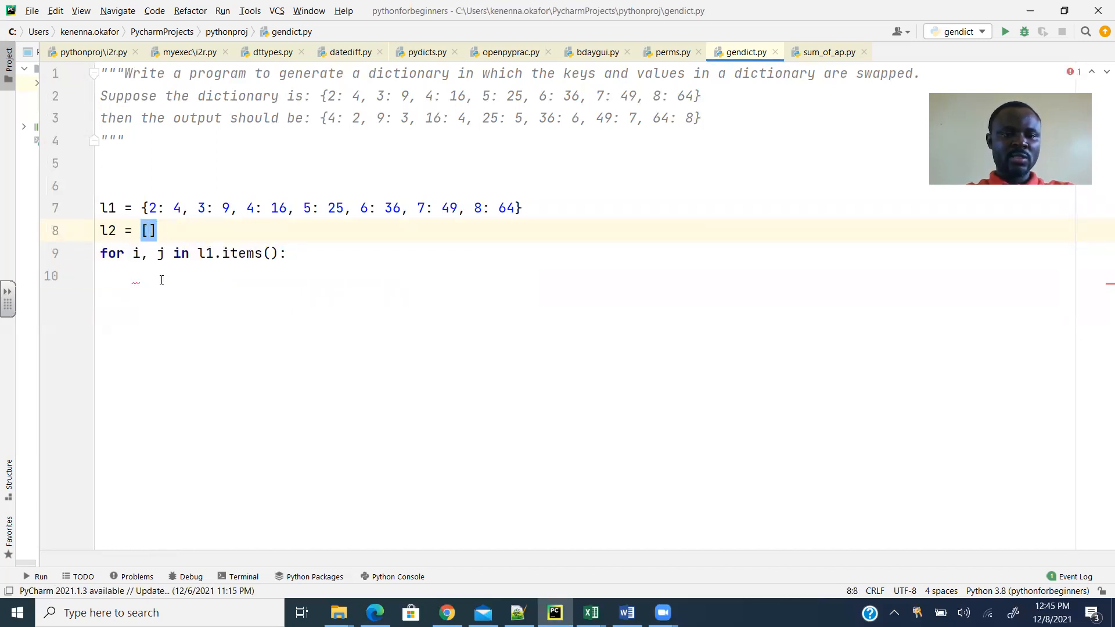
Make the loop body call l2.update({j:i}) to store each swapped pair
{"action": "left_click", "coordinate": [161, 276]}
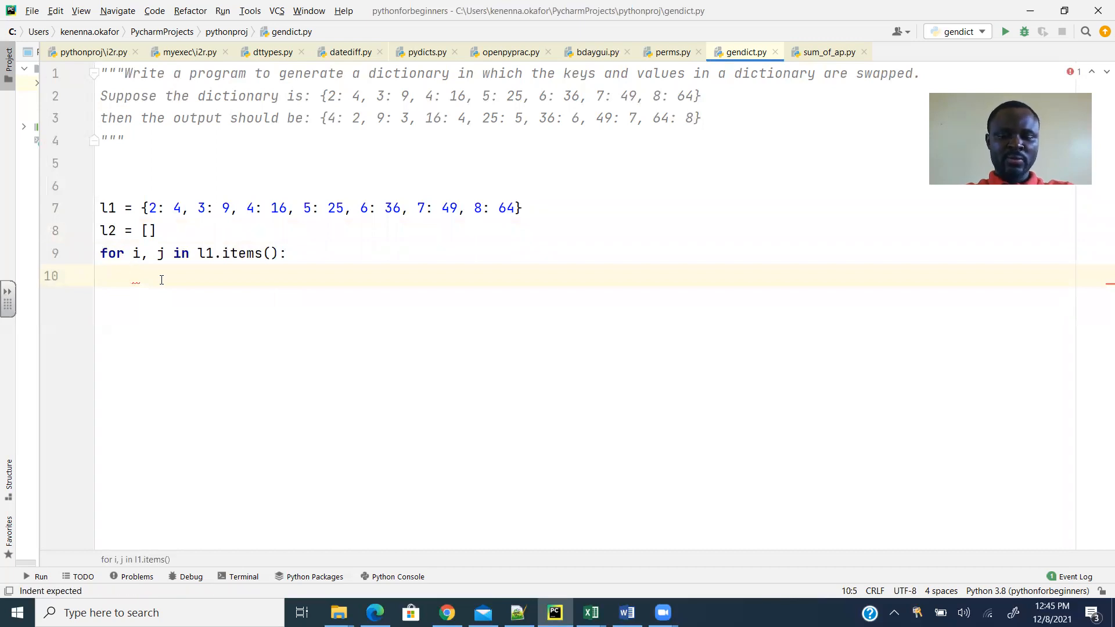
{"action": "type", "text": "l"}
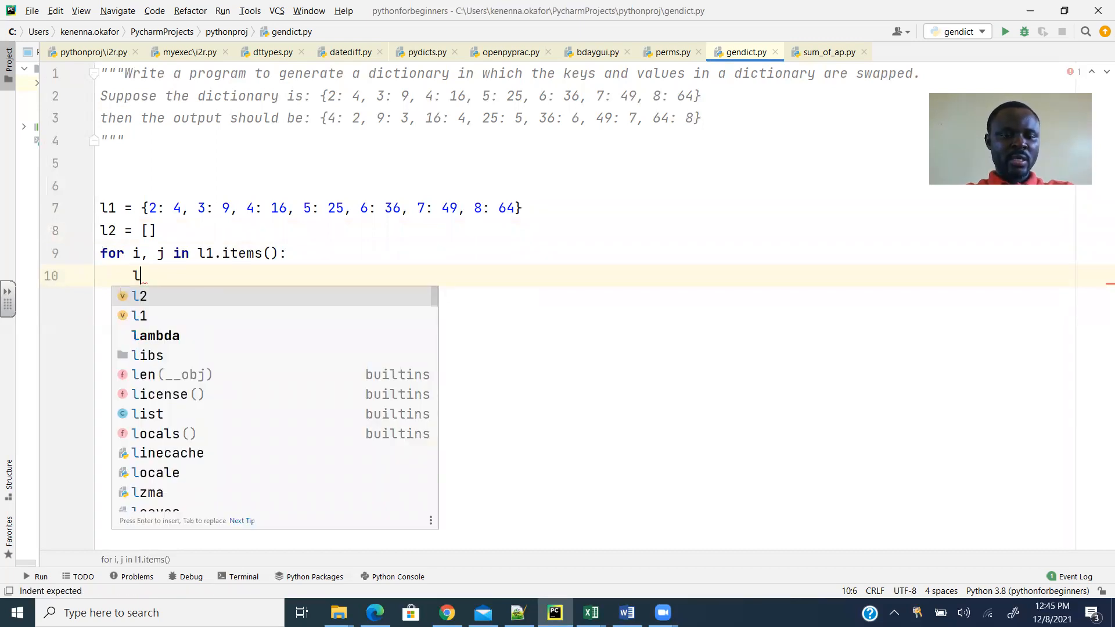
{"action": "type", "text": "2"}
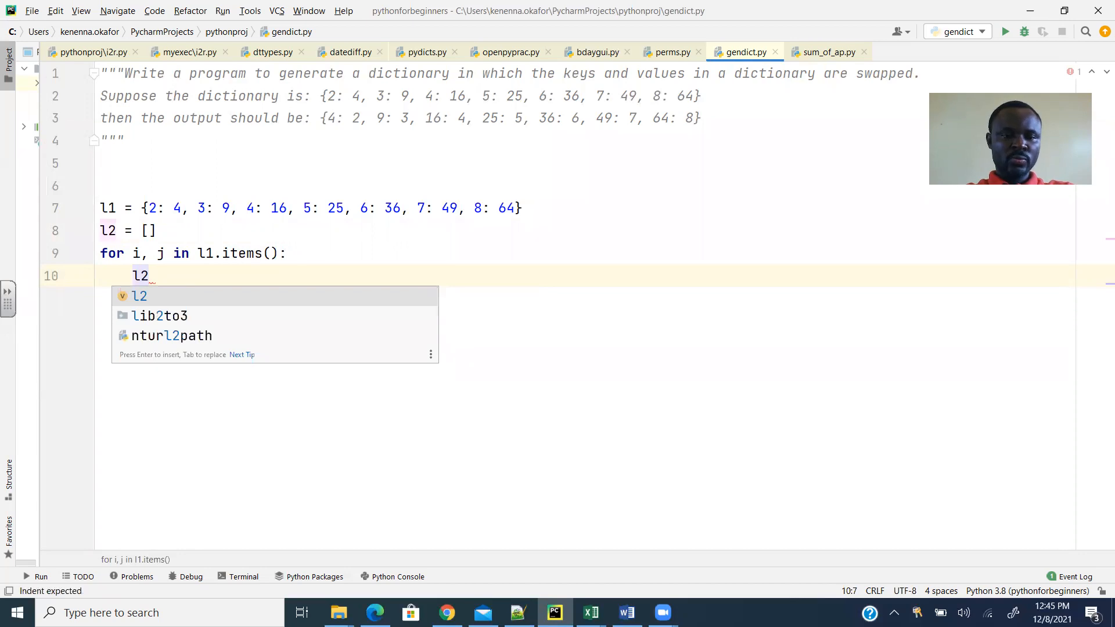
{"action": "type", "text": ".u"}
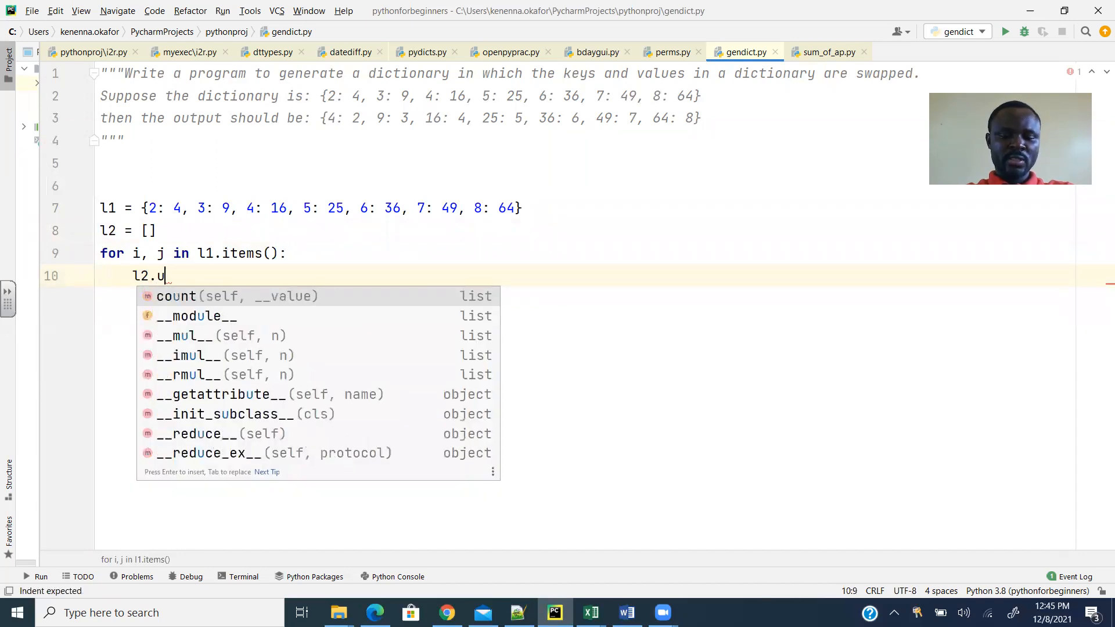
{"action": "type", "text": "pdate"}
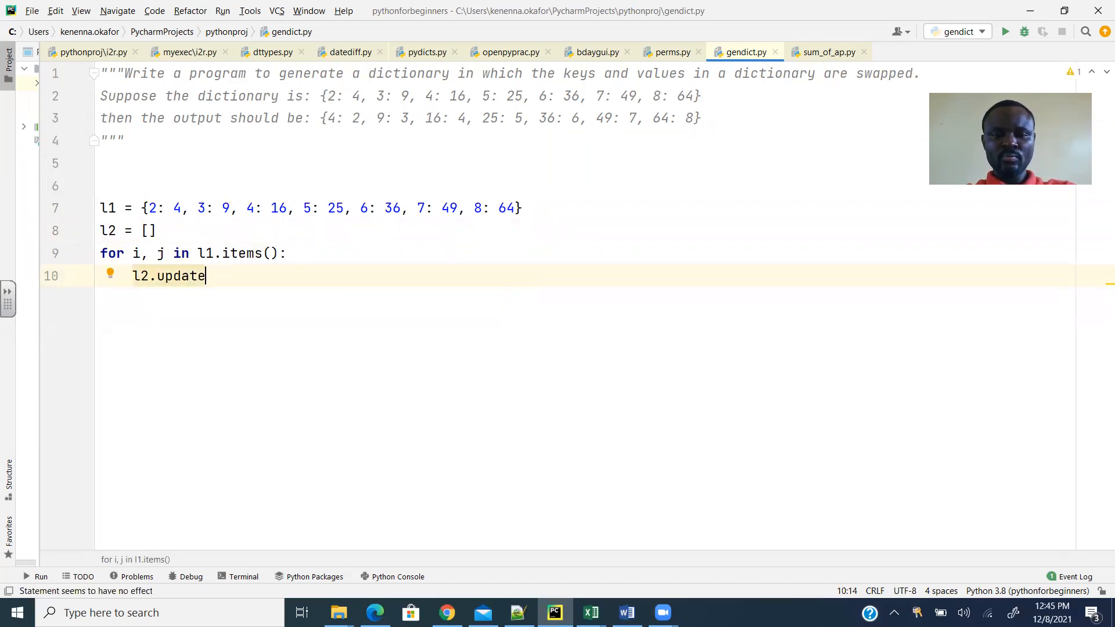
{"action": "type", "text": "()"}
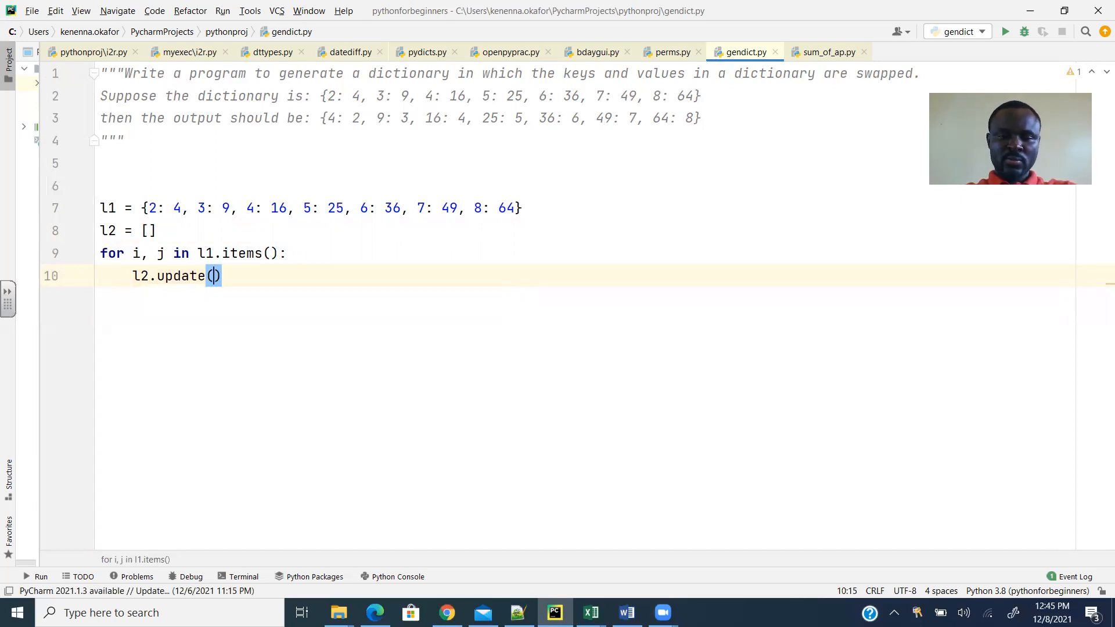
{"action": "type", "text": "{}"}
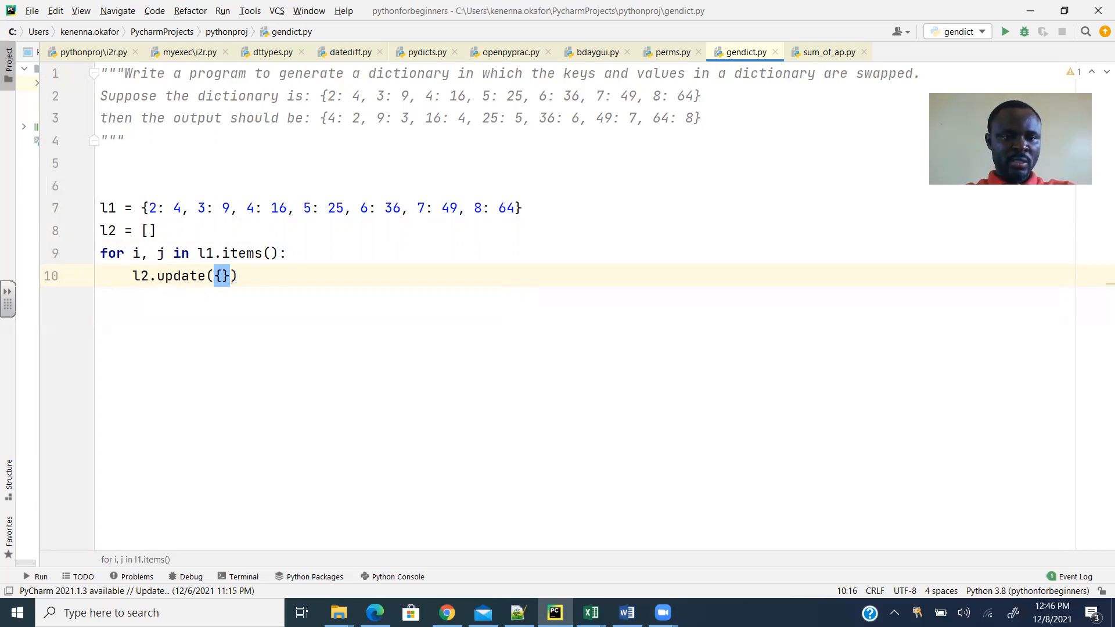
{"action": "type", "text": "j"}
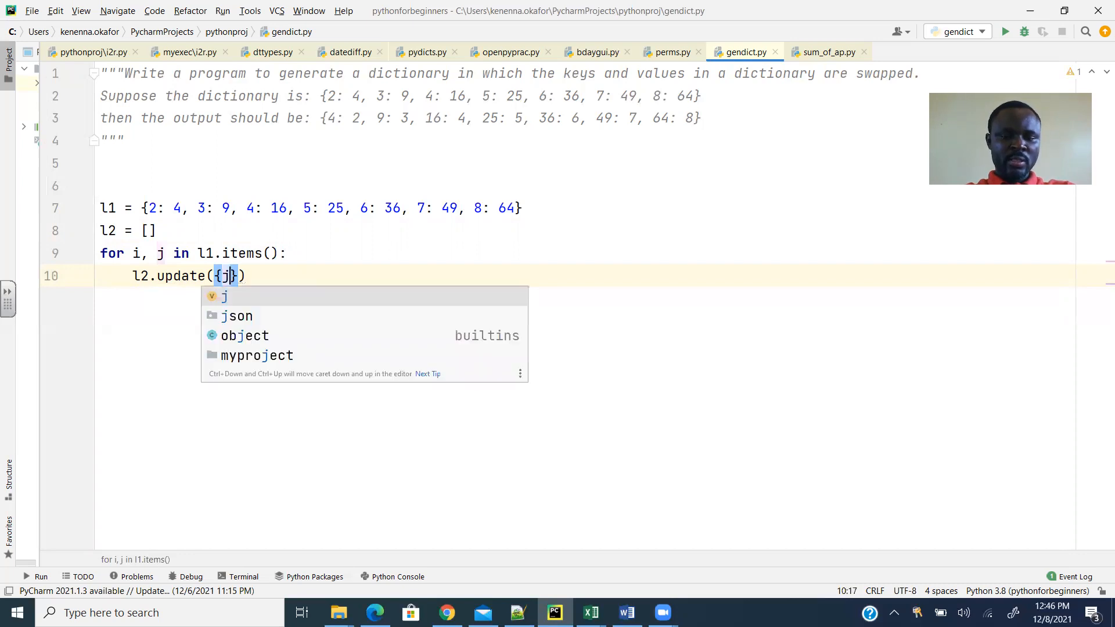
{"action": "type", "text": ":"}
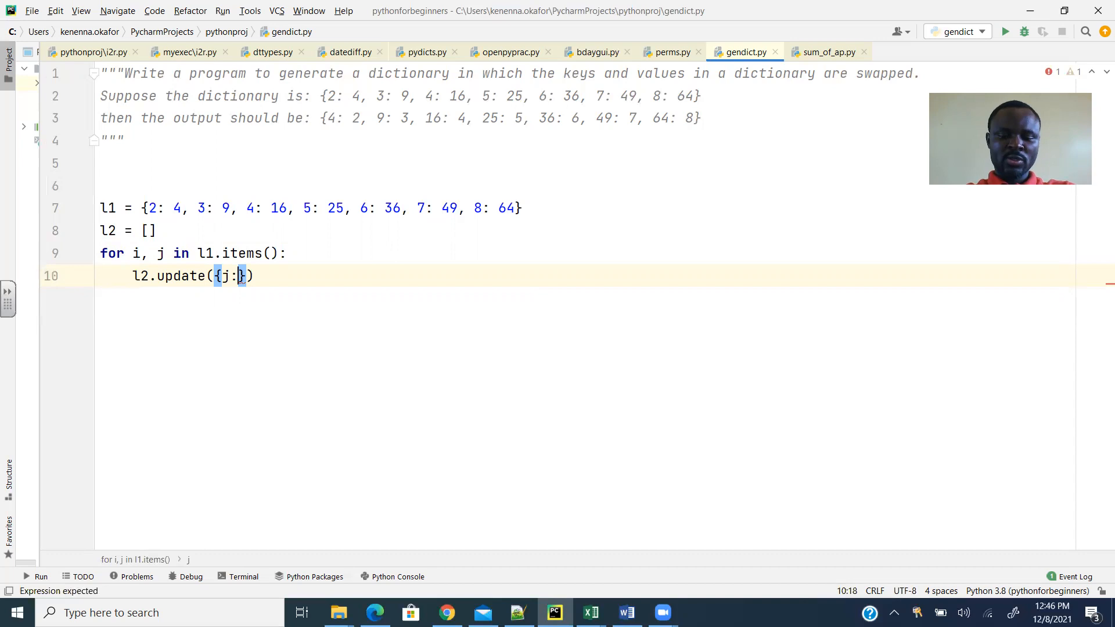
{"action": "type", "text": "i"}
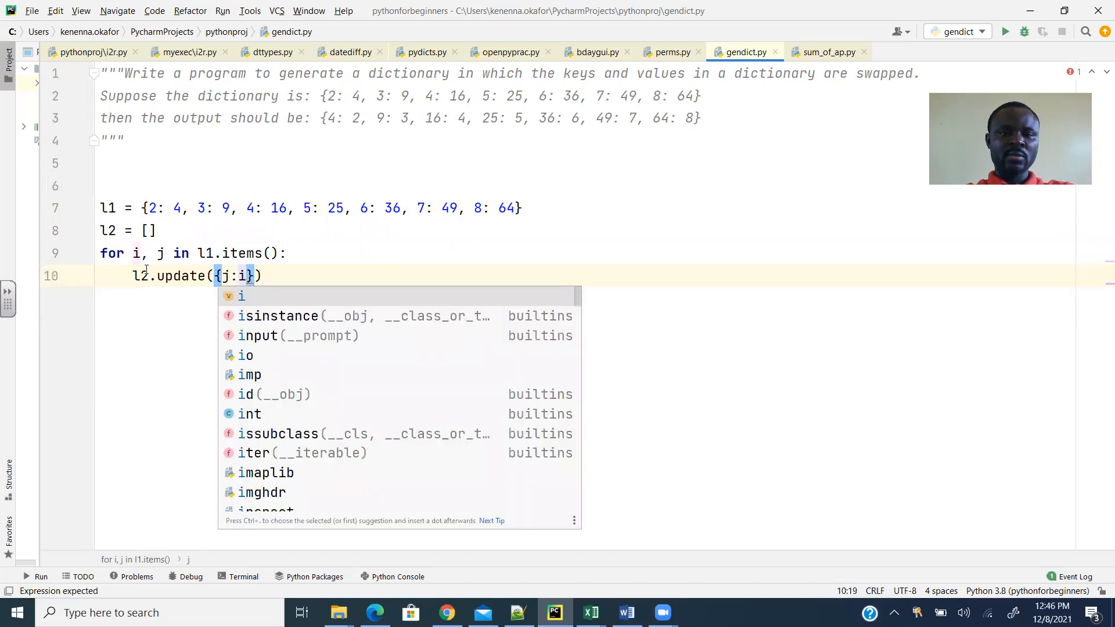
Add print(l2) after the loop on line 11
{"action": "key", "text": "Escape"}
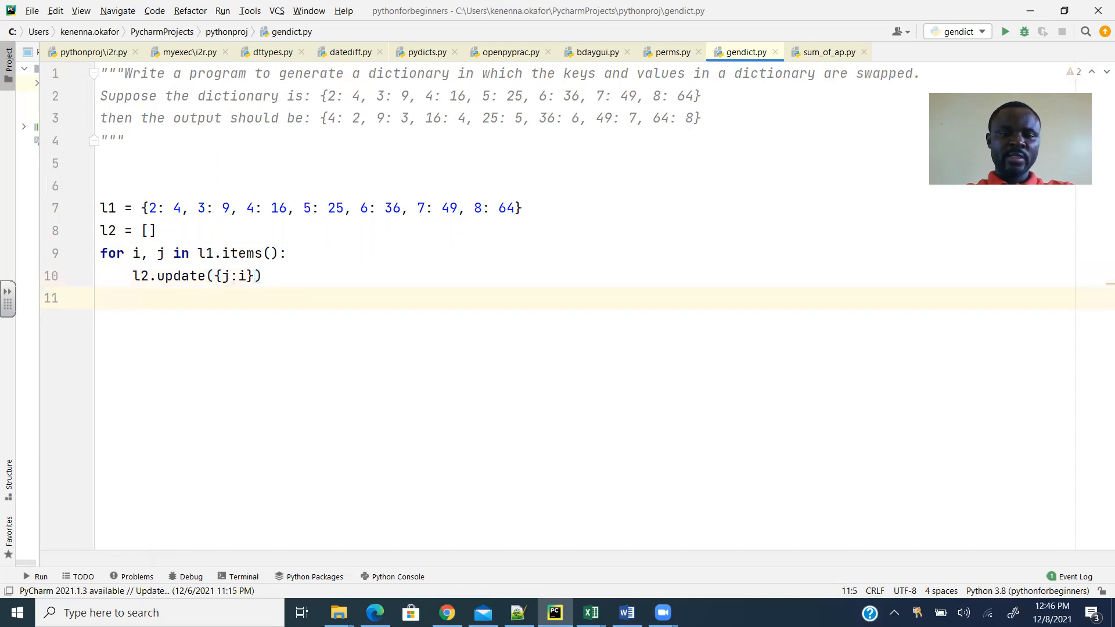
{"action": "type", "text": "print("}
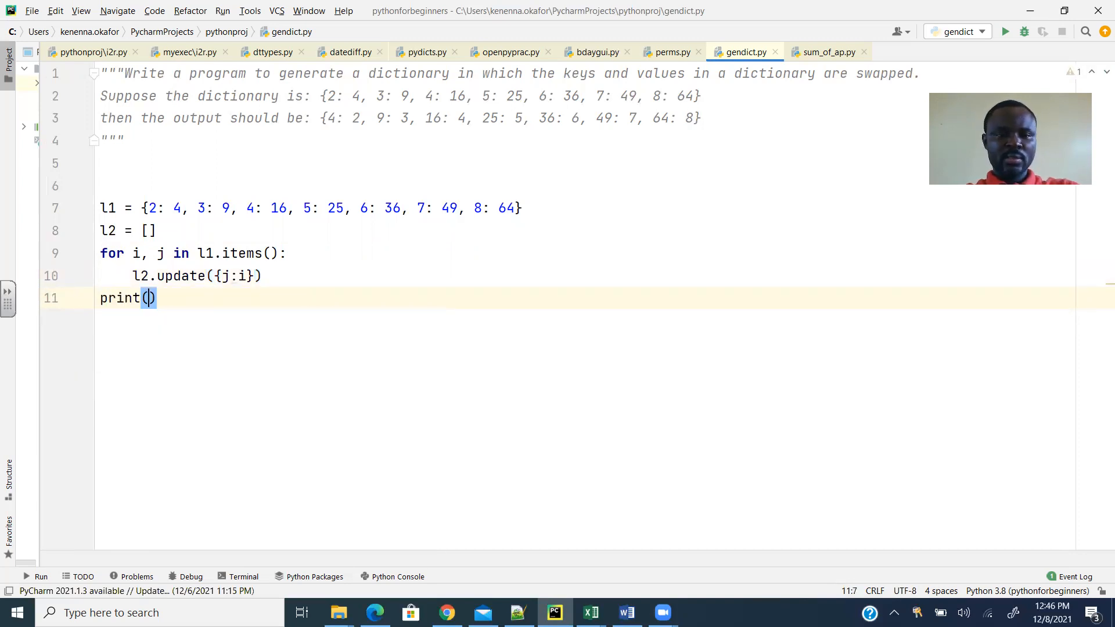
{"action": "type", "text": "l2"}
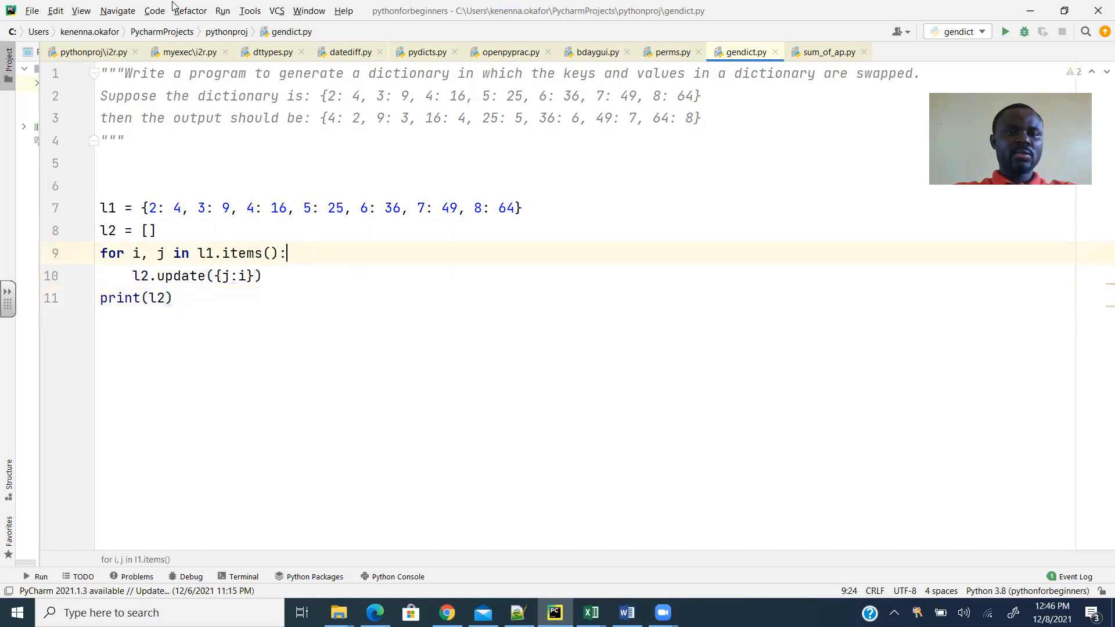
Run the script, then change l2 from a list to an empty dictionary {}
{"action": "left_click", "coordinate": [222, 11]}
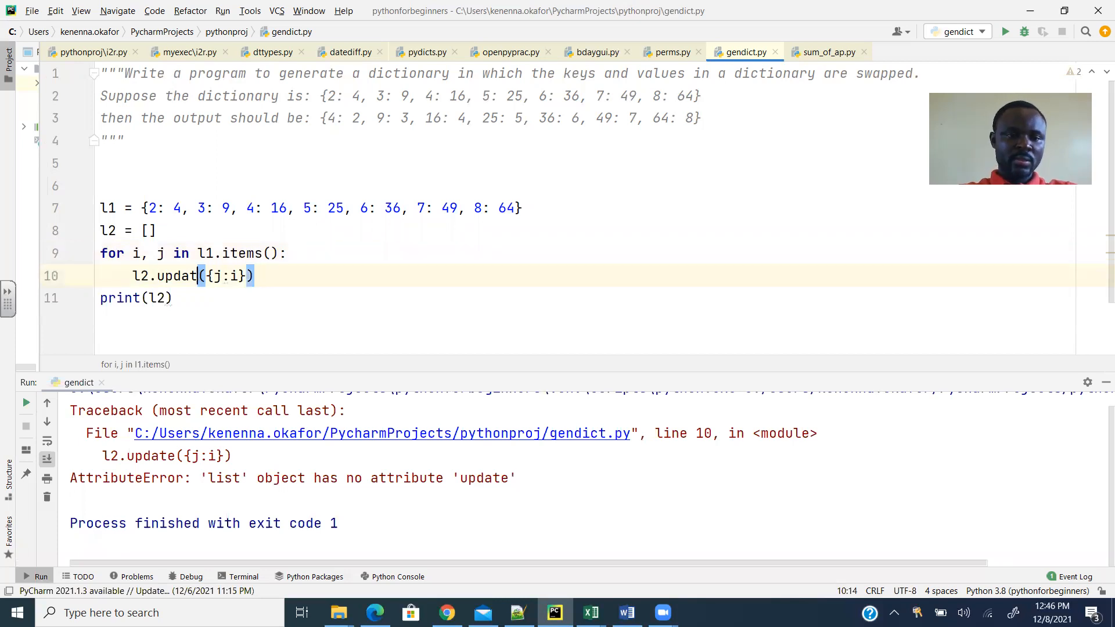
{"action": "key", "text": "BackSpace"}
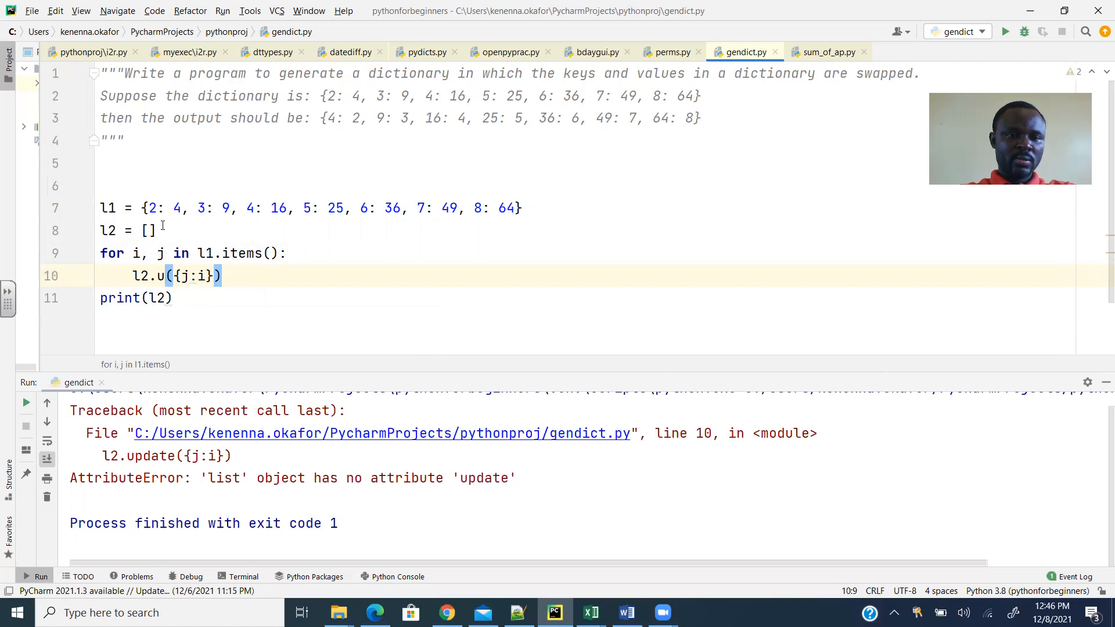
{"action": "type", "text": "{}"}
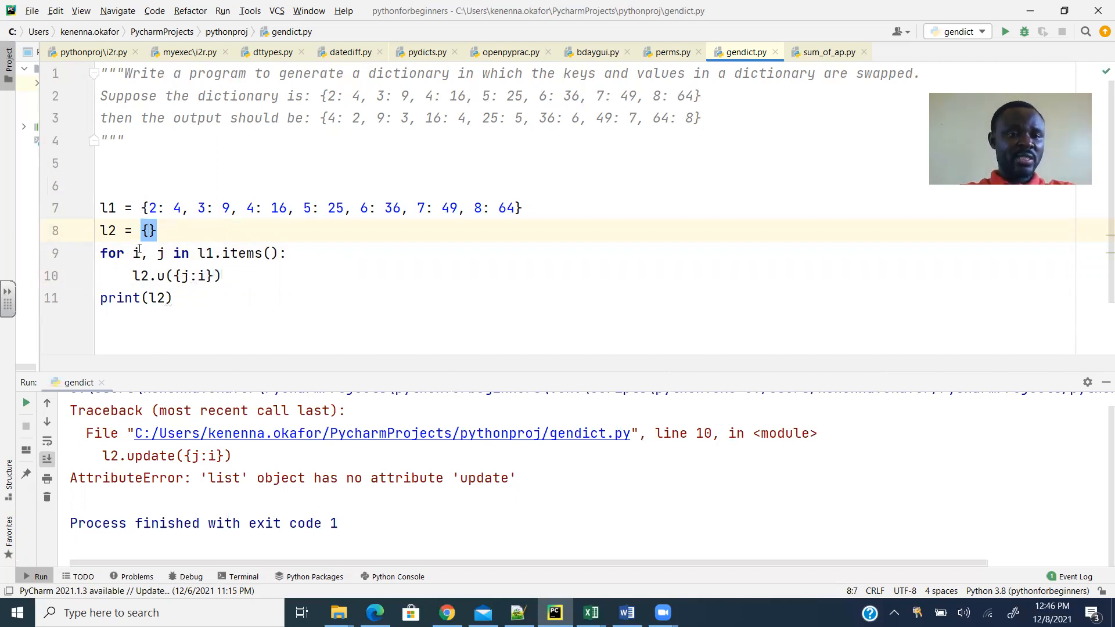
Restore the update call on line 10 and rerun, printing {4: 2, 9: 3, 16: 4, 25: 5, 36: 6, 49: 7, 64: 8}
{"action": "left_click", "coordinate": [166, 276]}
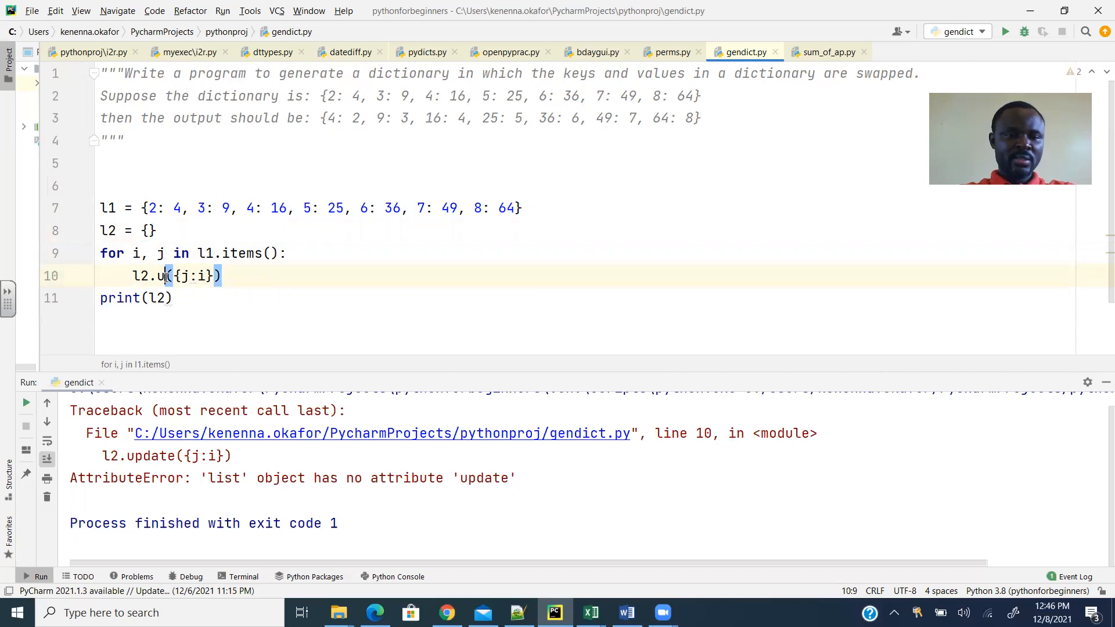
{"action": "type", "text": "date"}
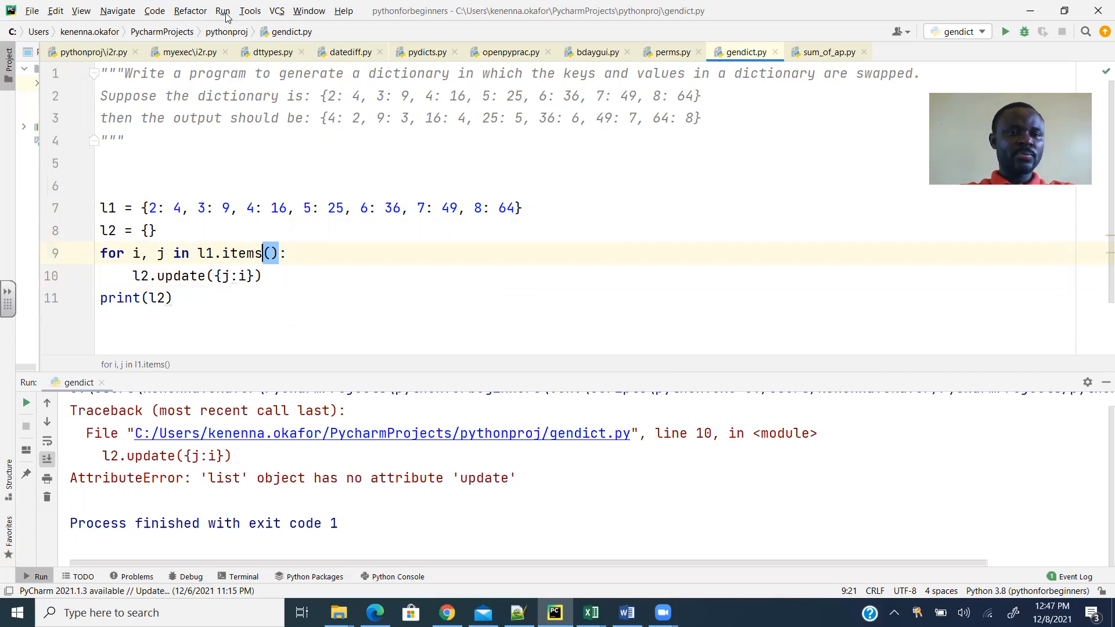
{"action": "left_click", "coordinate": [1006, 31]}
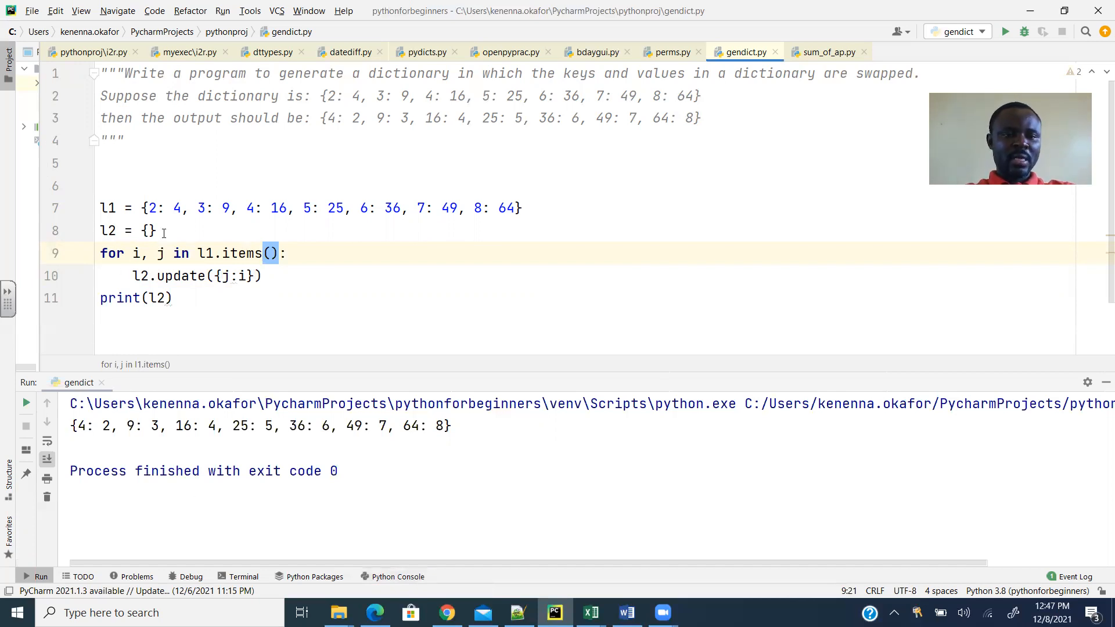
Declare an empty dictionary l3 = {} below l2
{"action": "type", "text": "l3 ="}
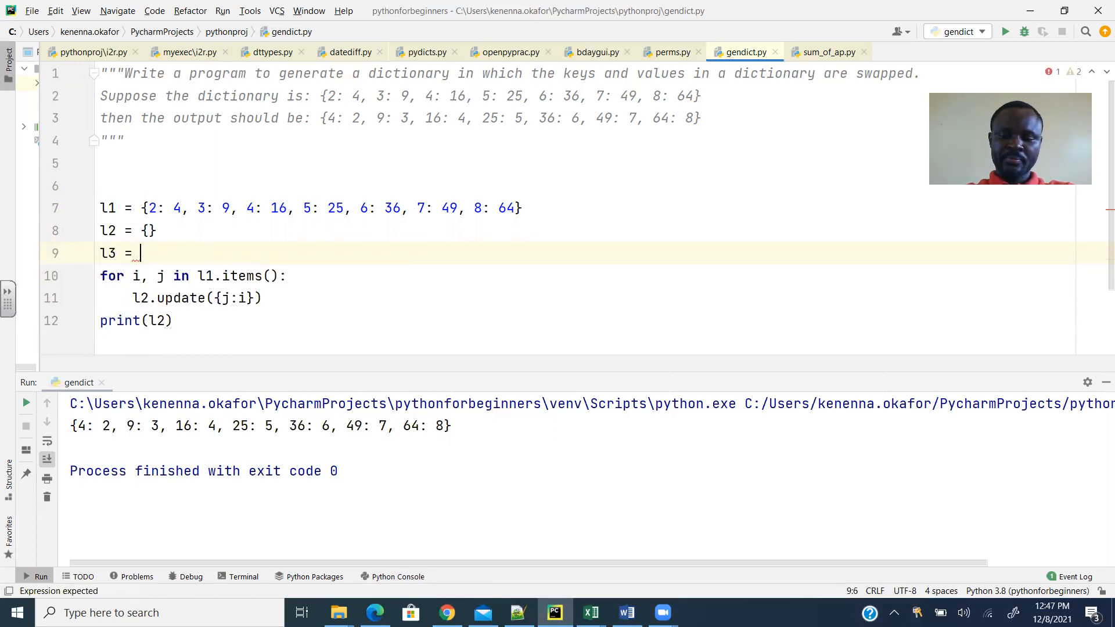
{"action": "type", "text": "{}"}
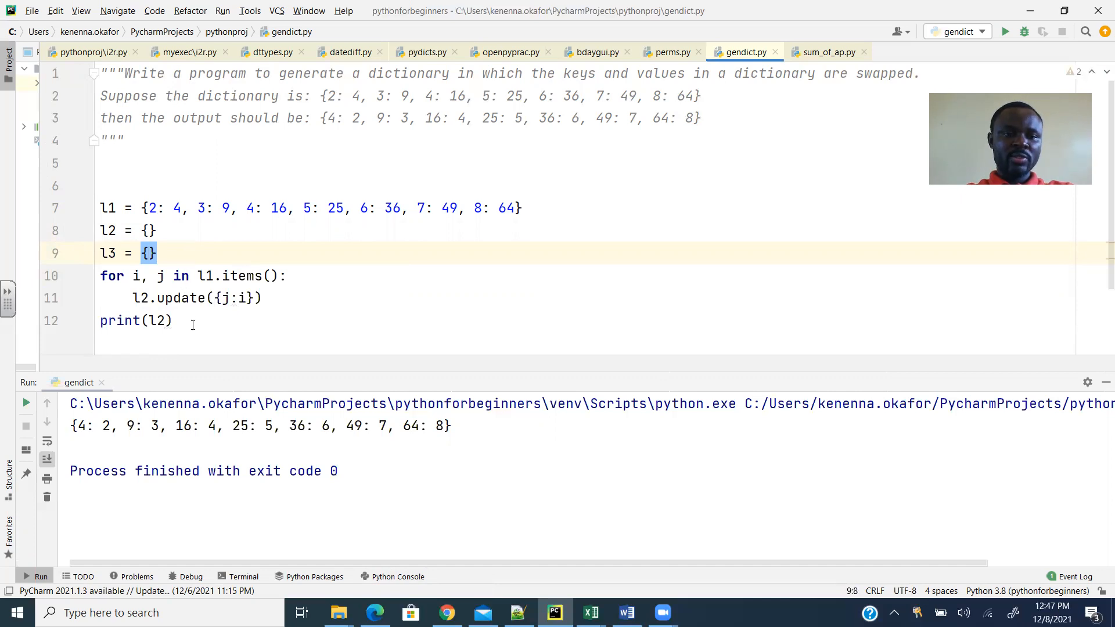
Replace the print(l2) line with the start of an l3 = assignment on line 13
{"action": "key", "text": "BackSpace"}
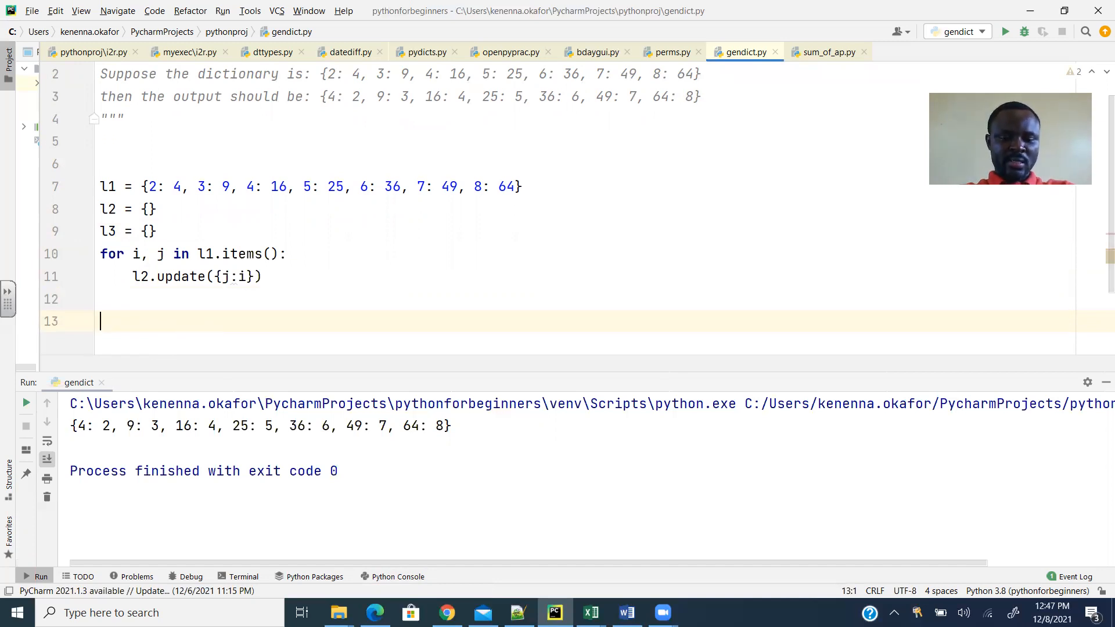
{"action": "type", "text": "l3"}
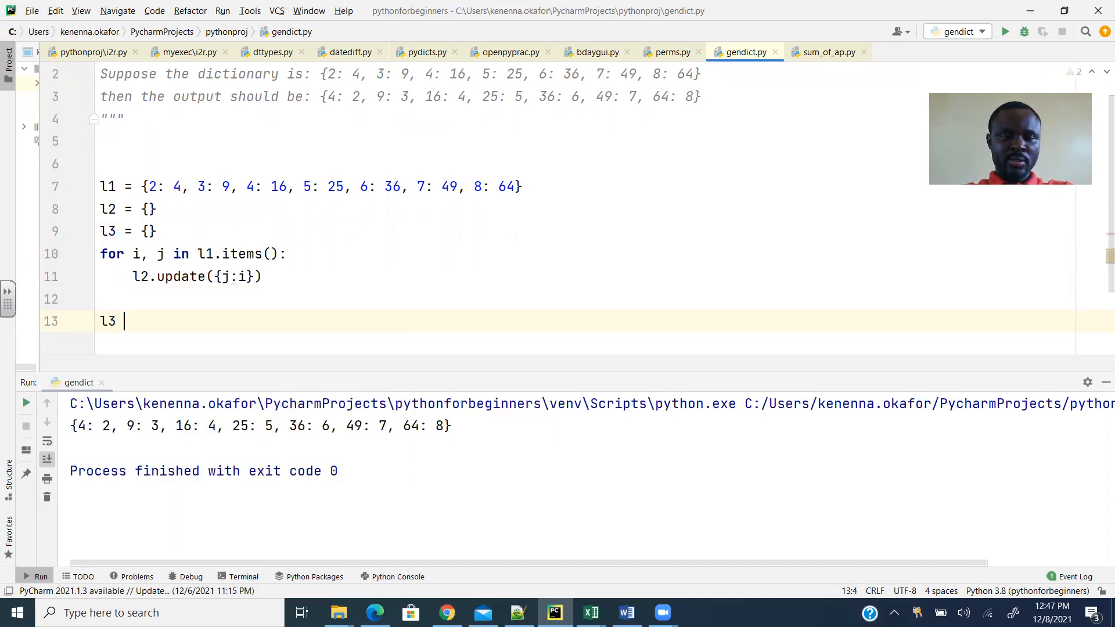
{"action": "type", "text": "= zip("}
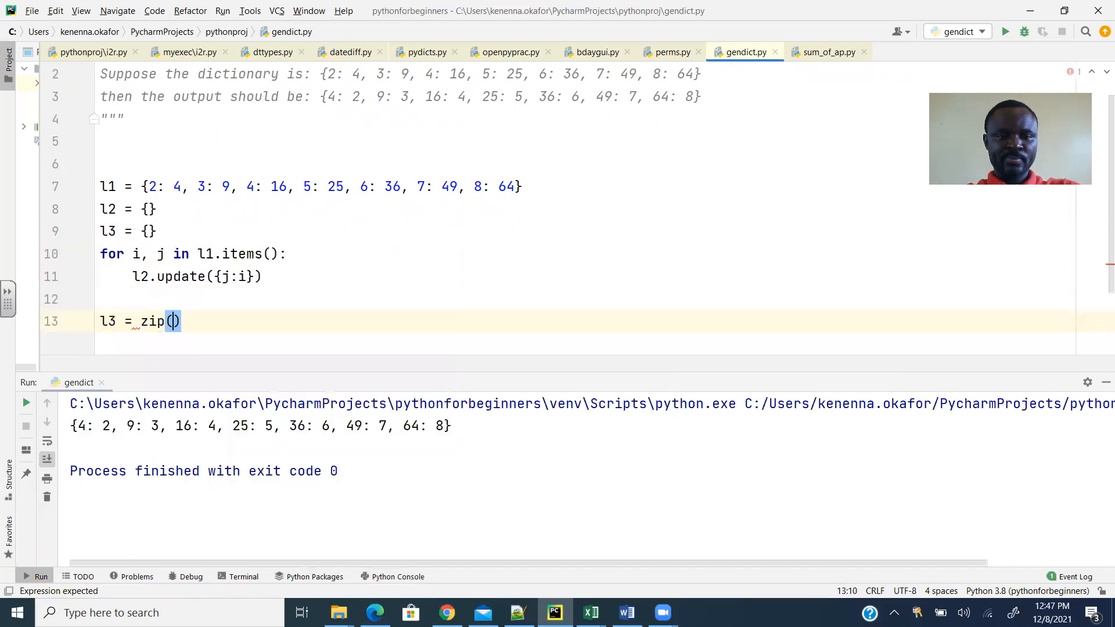
{"action": "left_click", "coordinate": [174, 322]}
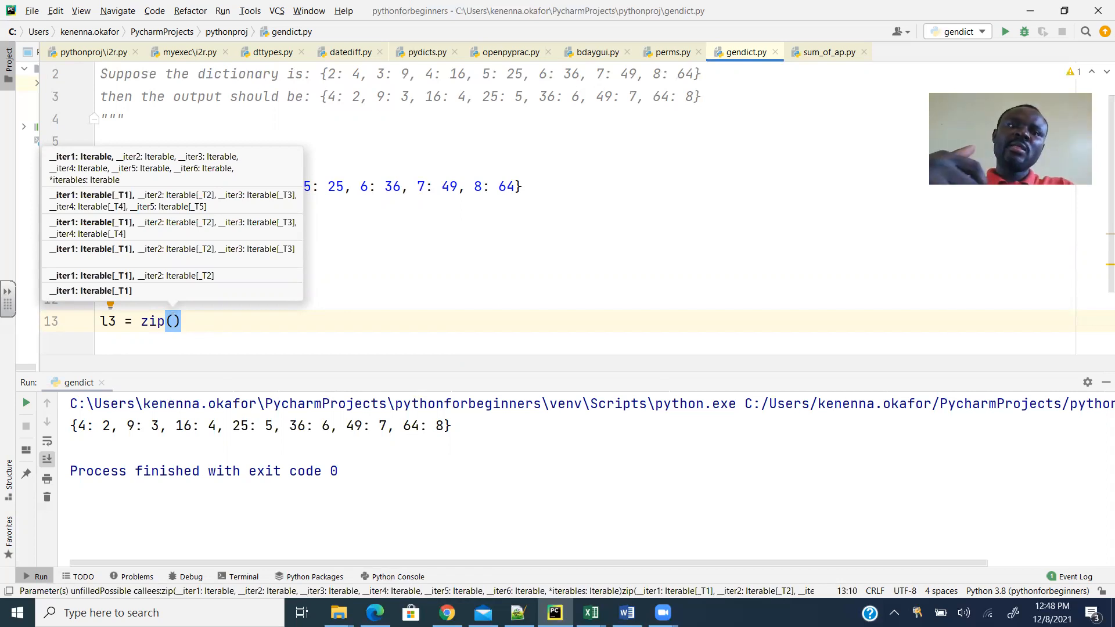
{"action": "left_click", "coordinate": [368, 299]}
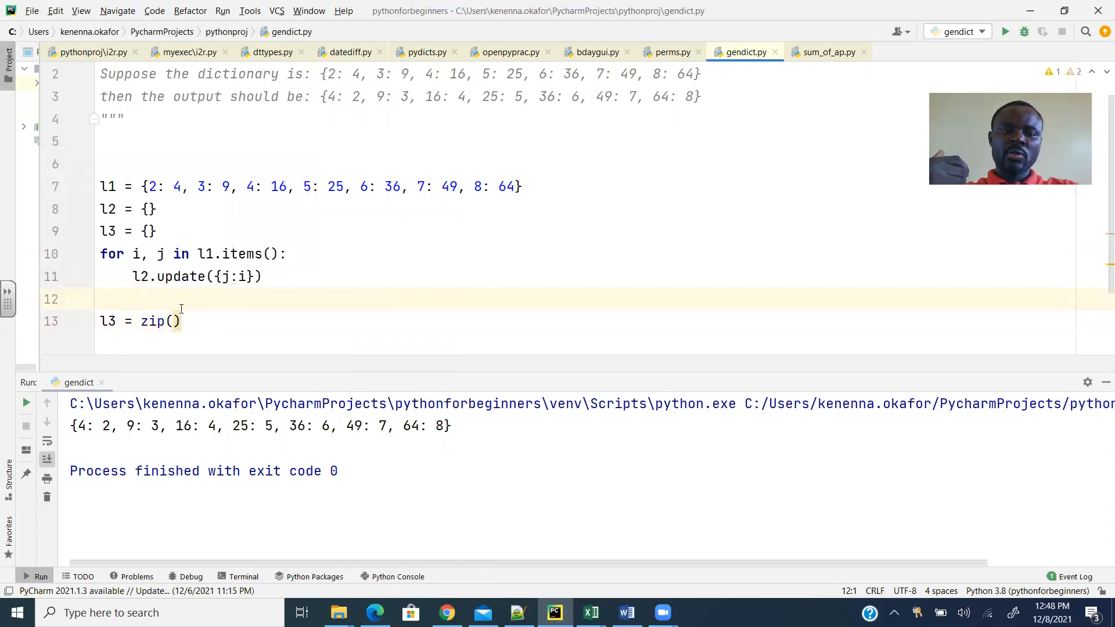
{"action": "left_click", "coordinate": [173, 320]}
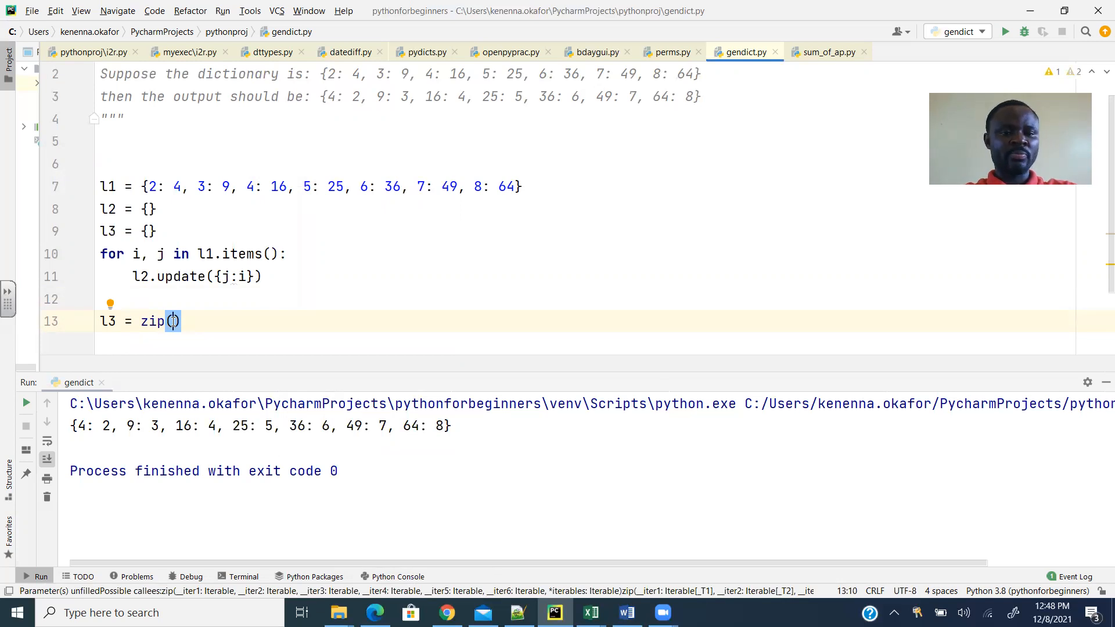
Complete the call as zip(l1.values(), l1.keys()) on line 13
{"action": "type", "text": "l"}
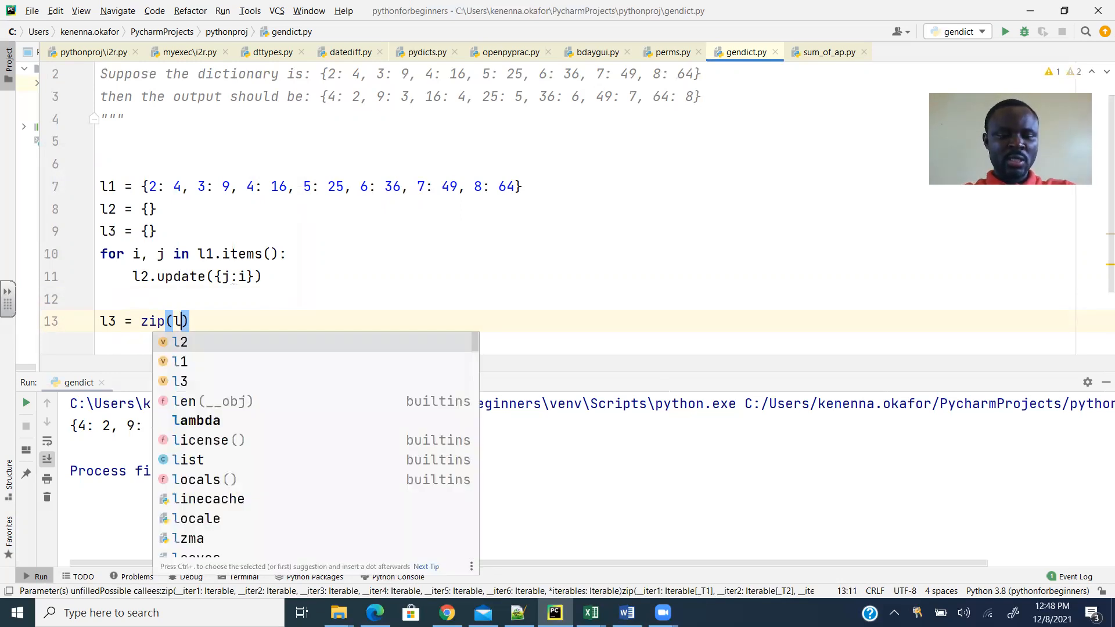
{"action": "type", "text": "1."}
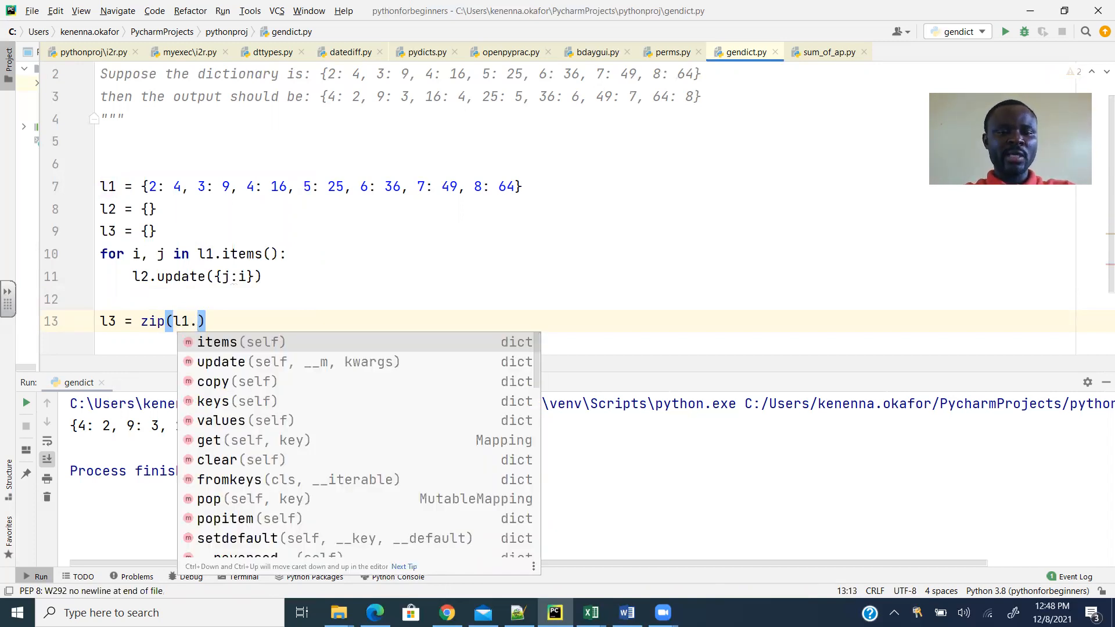
{"action": "type", "text": "values"}
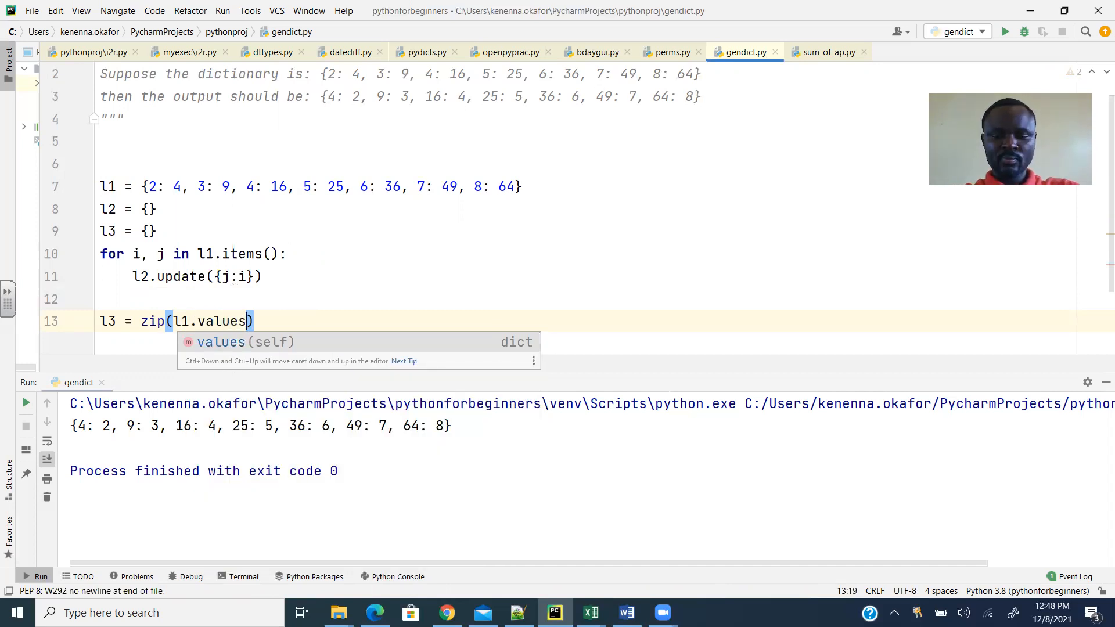
{"action": "type", "text": "()"}
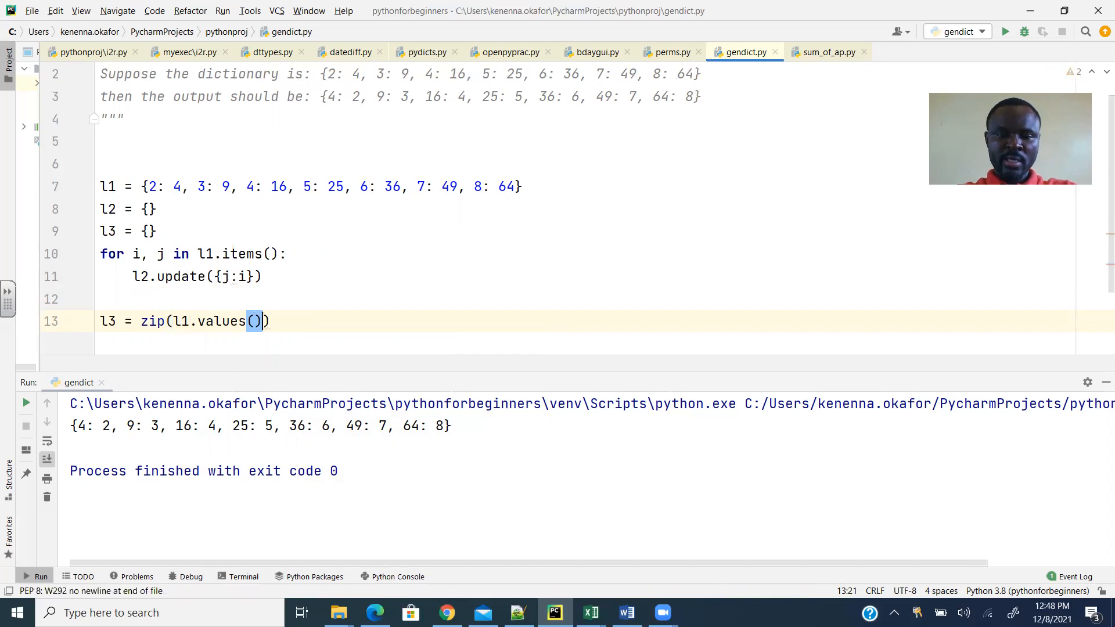
{"action": "type", "text": ", l1"}
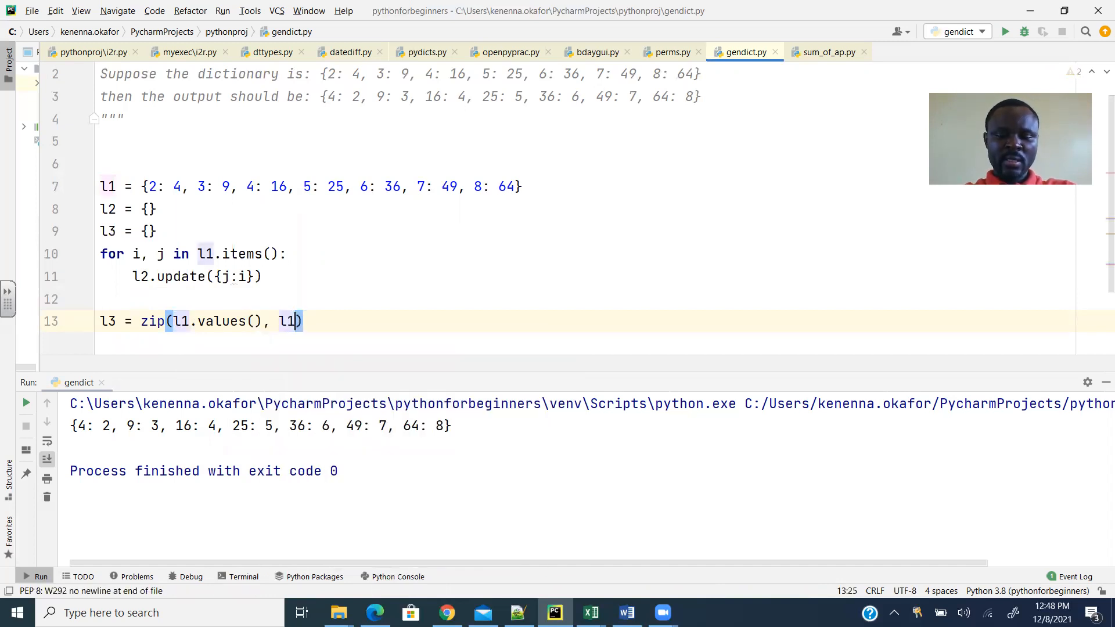
{"action": "type", "text": ".key"}
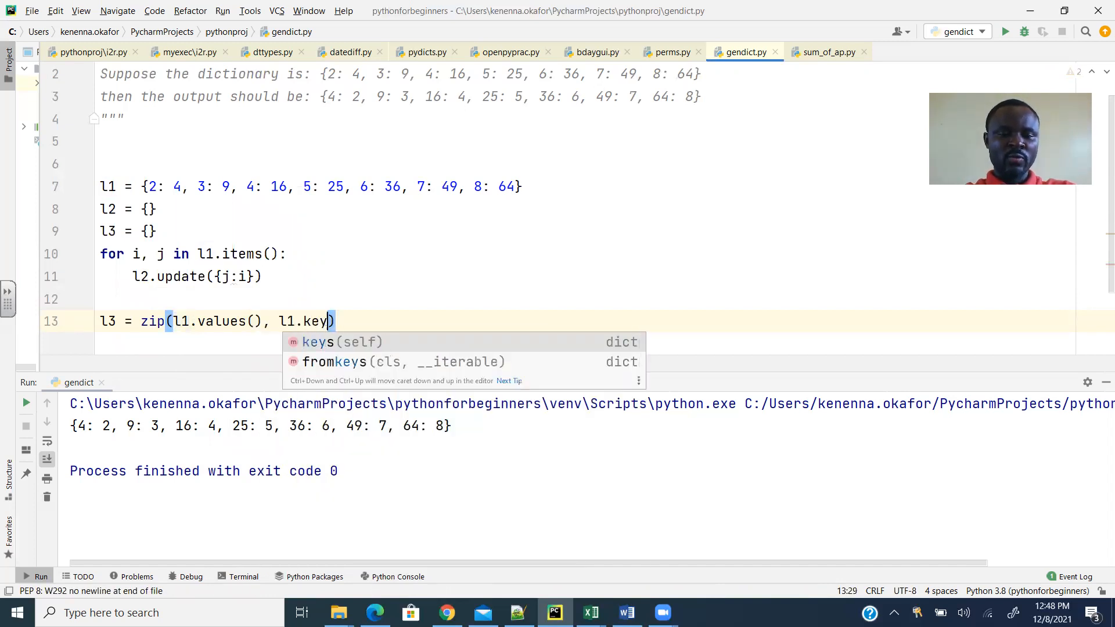
{"action": "type", "text": "s("}
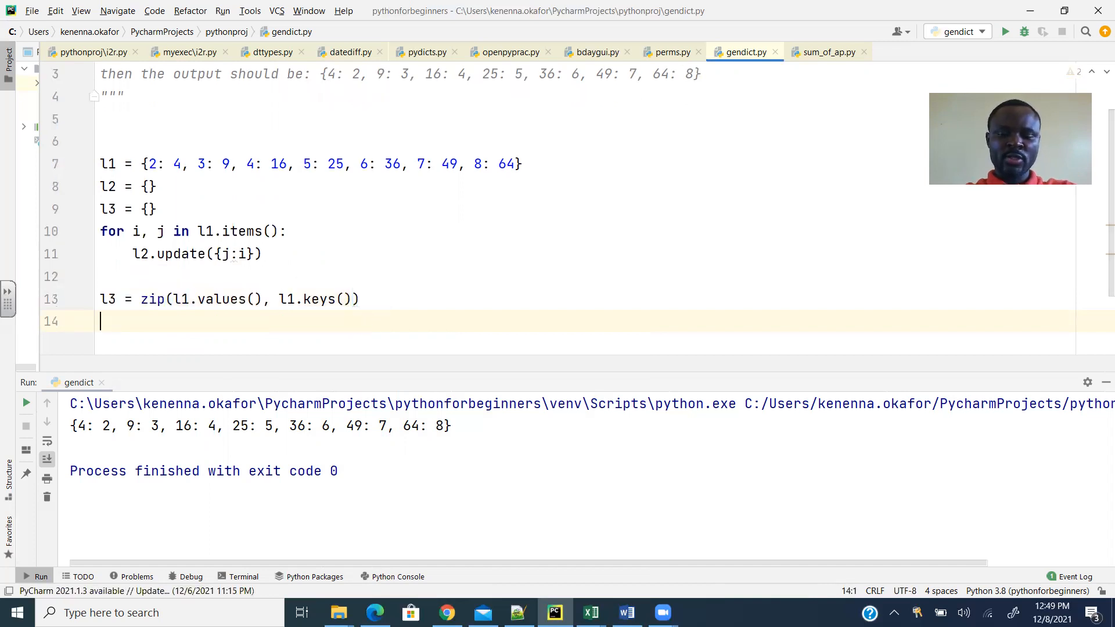
Rename the zip result variable from l3 to obj
{"action": "type", "text": "prin"}
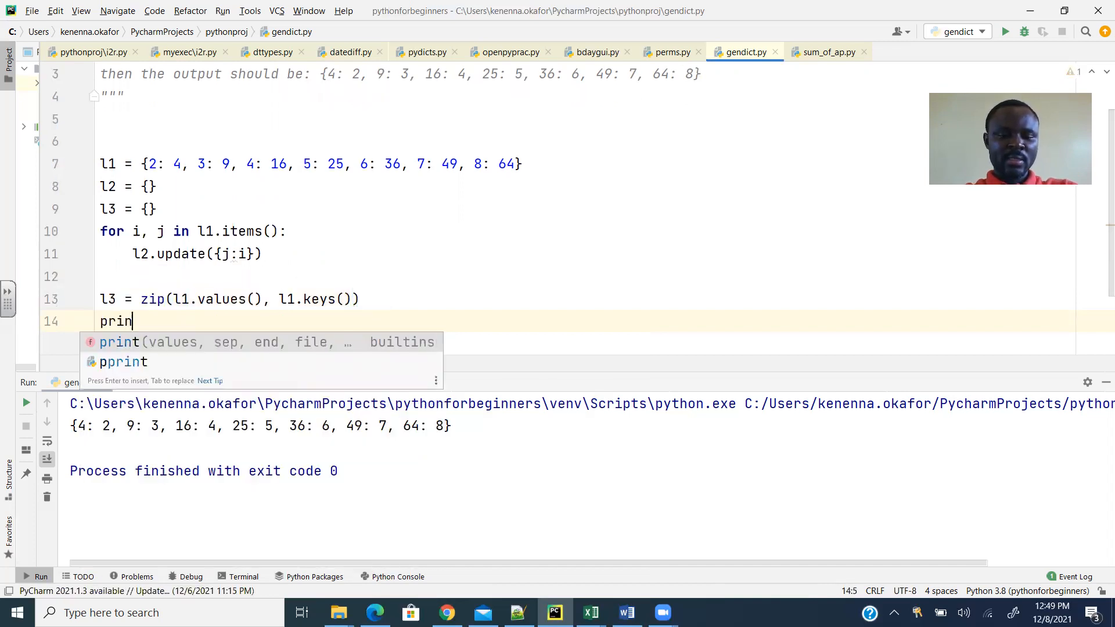
{"action": "type", "text": "t"}
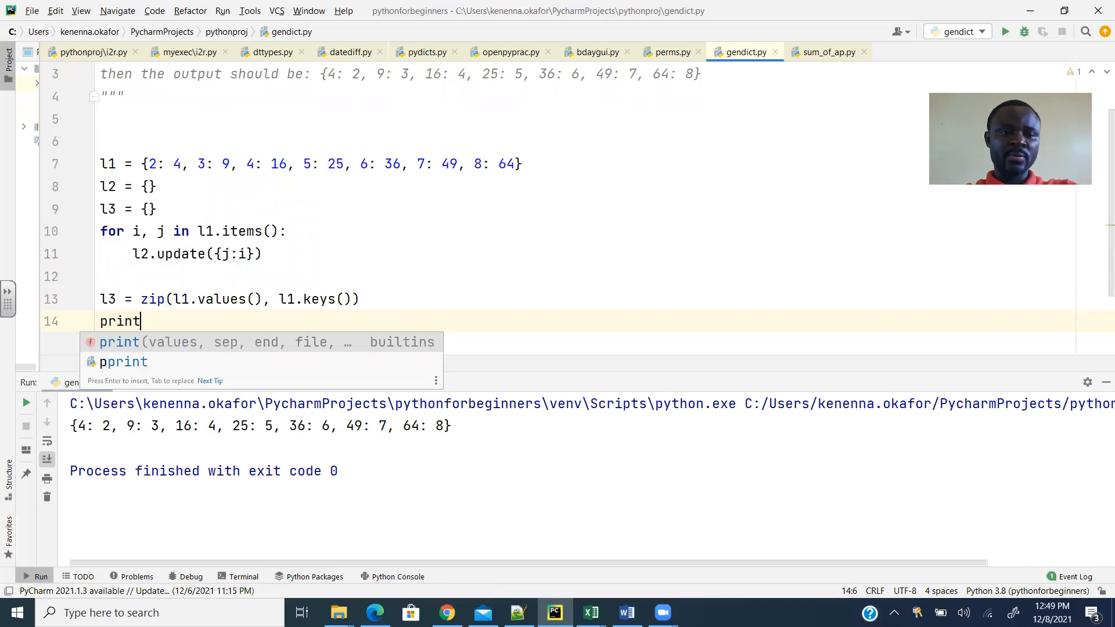
{"action": "key", "text": "Backspace"}
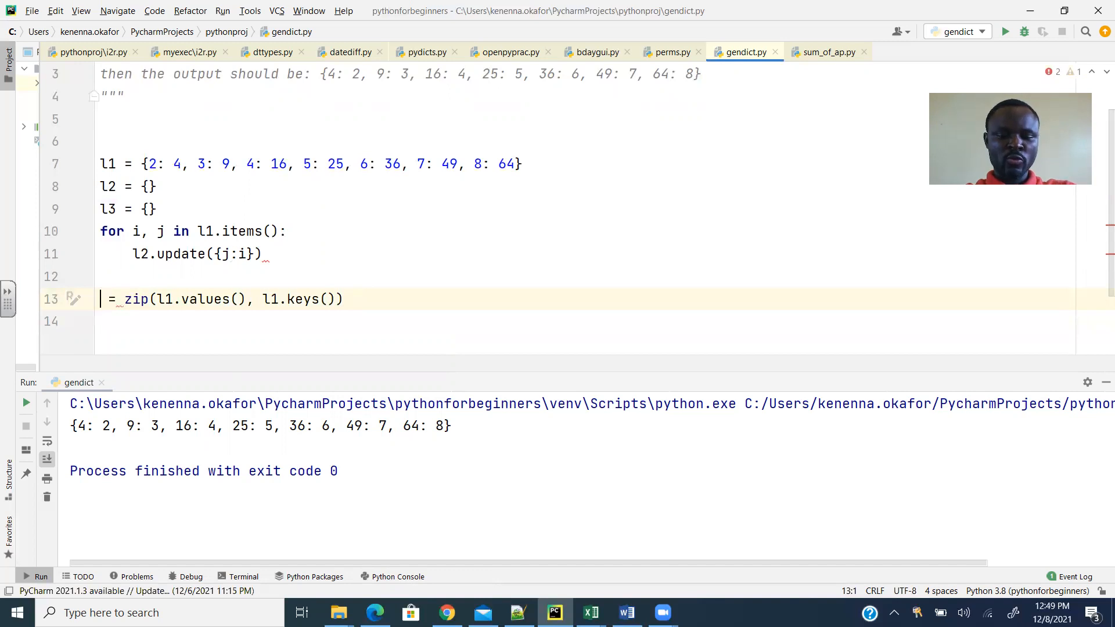
{"action": "type", "text": "obk"}
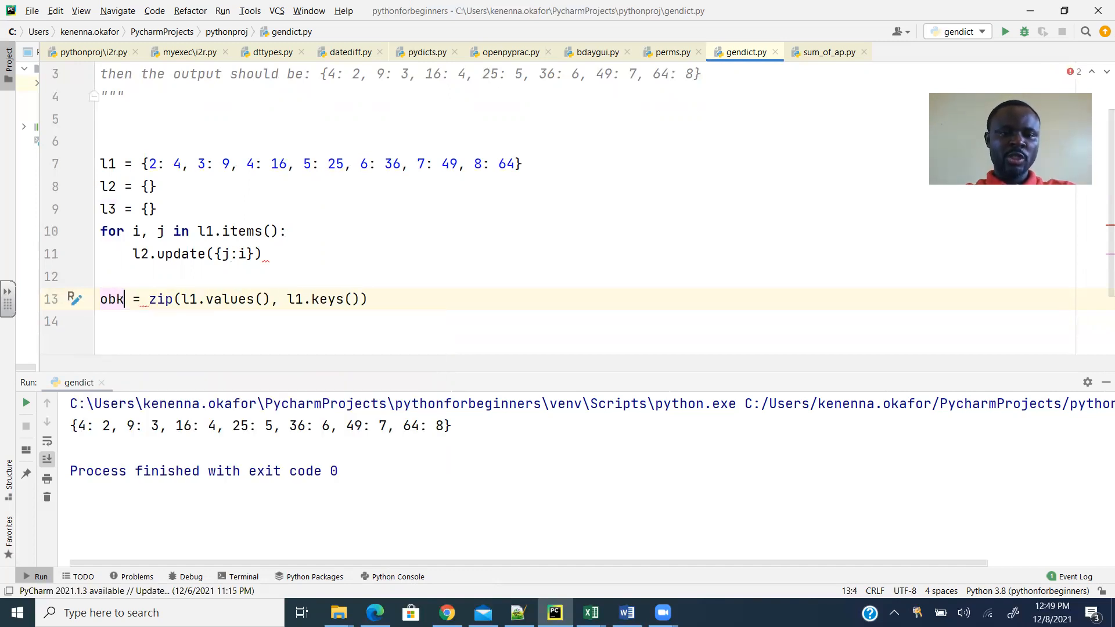
{"action": "type", "text": "j"}
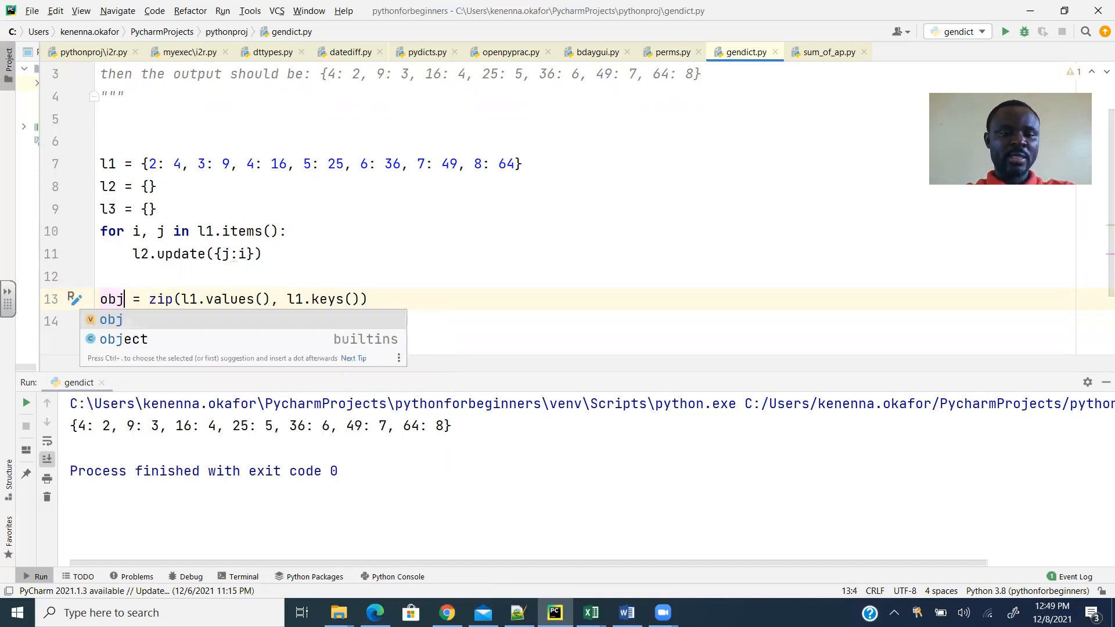
Add print(obj) on the line below the zip assignment
{"action": "key", "text": "enter"}
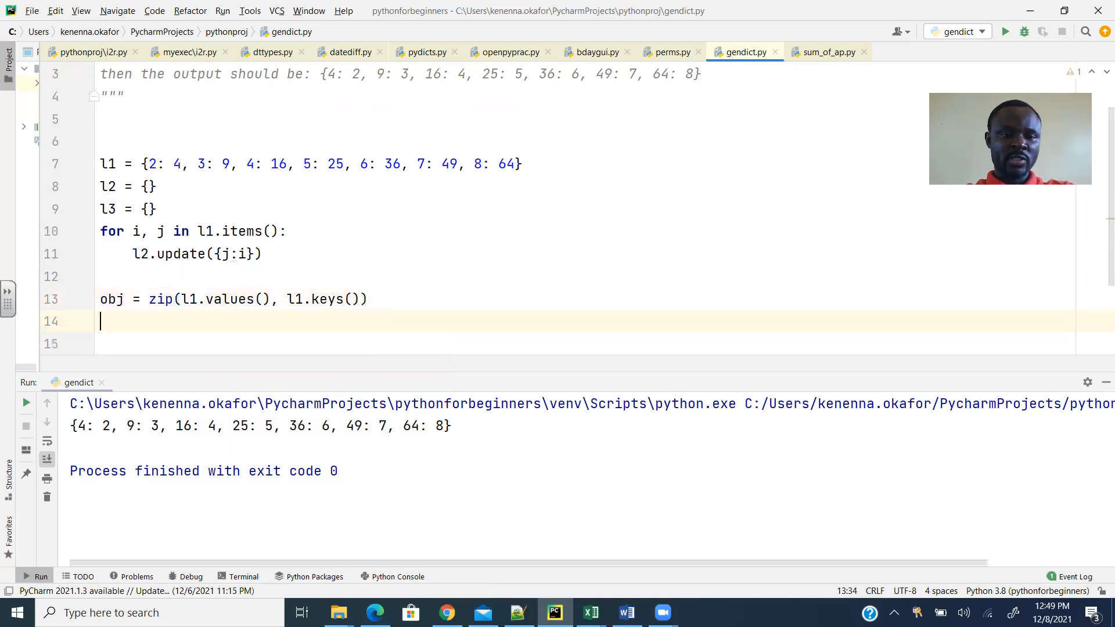
{"action": "type", "text": "print"}
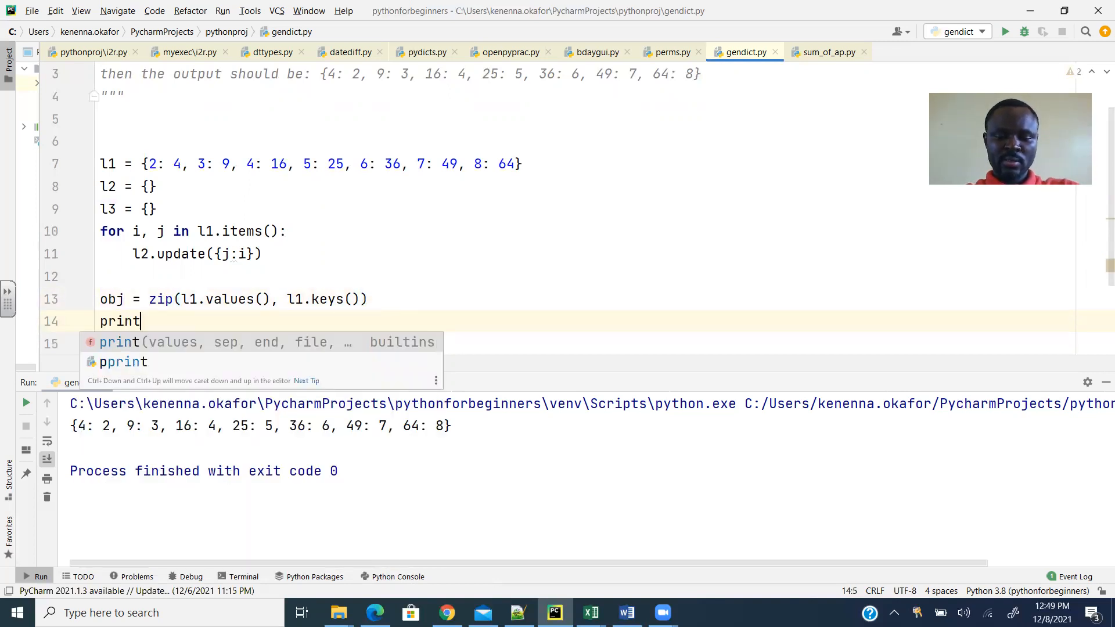
{"action": "type", "text": "(obj"}
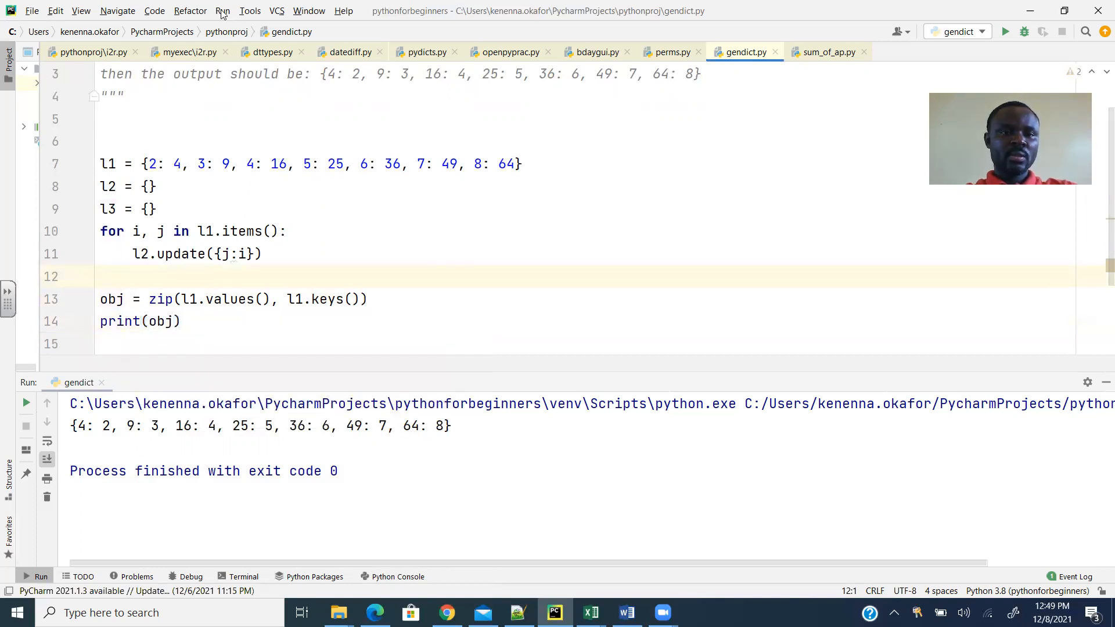
Run to see obj print as a zip object, then wrap the zip call in dict()
{"action": "left_click", "coordinate": [1004, 31]}
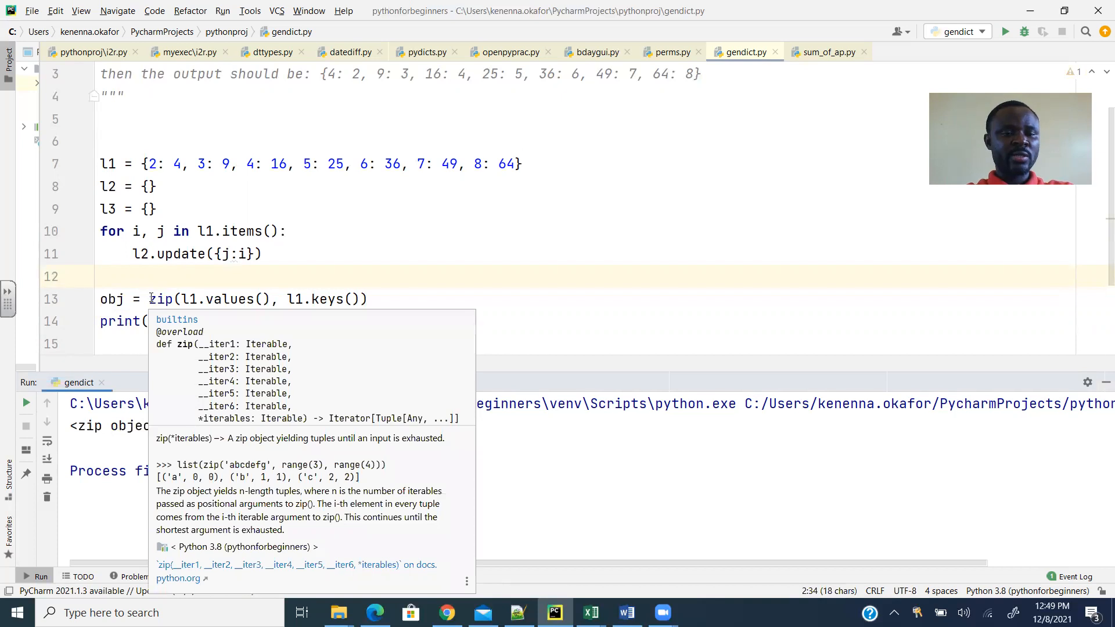
{"action": "type", "text": "dict("}
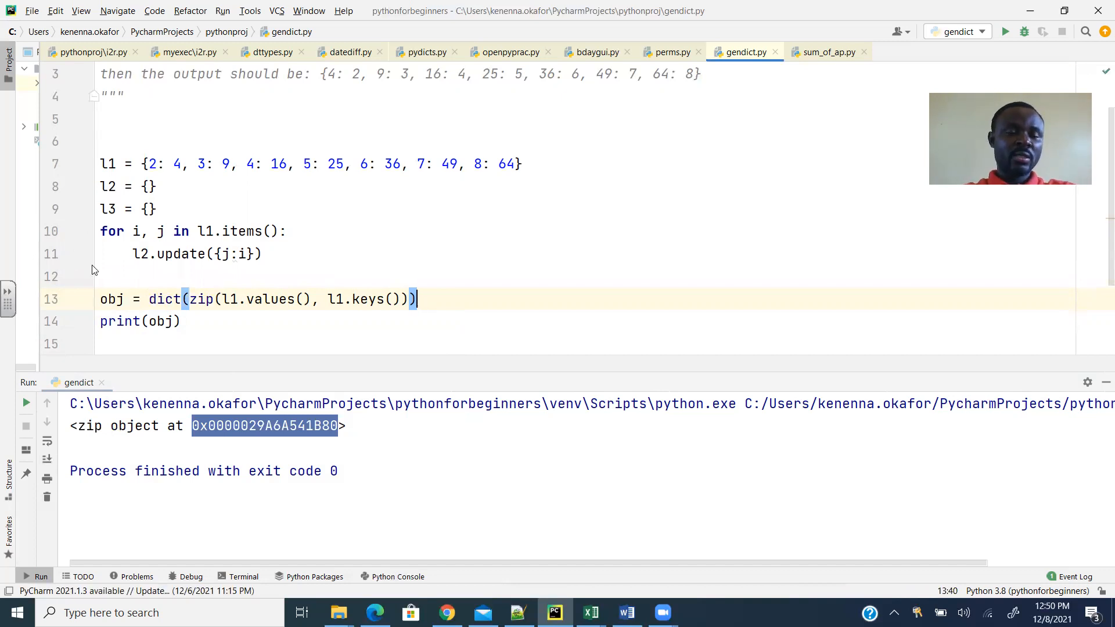
Rename obj to l3 in the assignment and print call, rerunning to output {4: 2, 9: 3, … 64: 8}
{"action": "key", "text": "Backspace"}
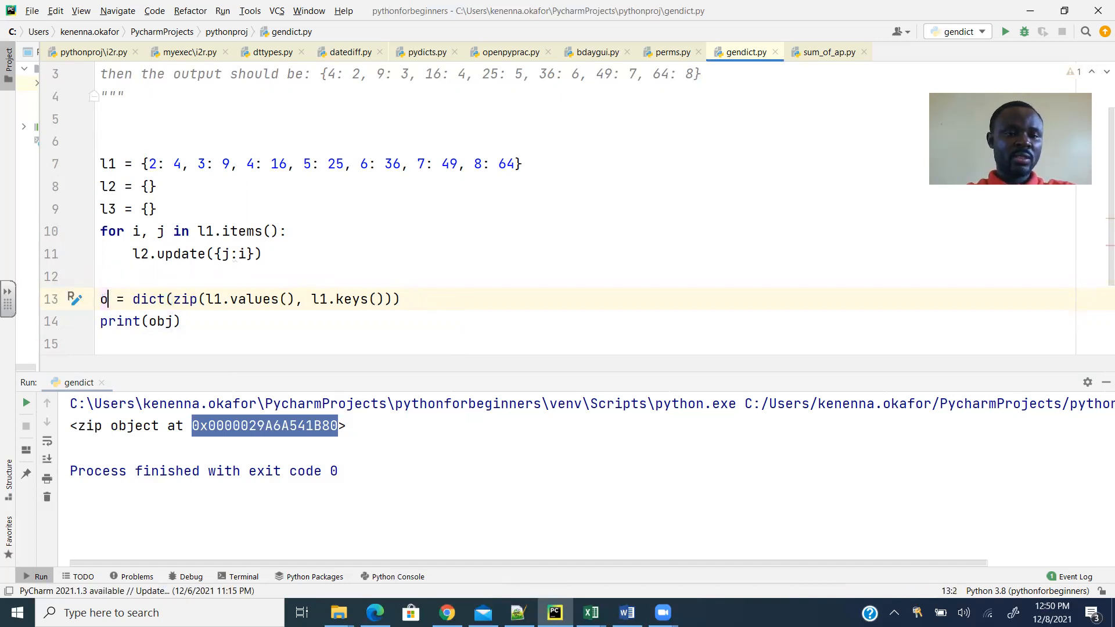
{"action": "type", "text": "l3"}
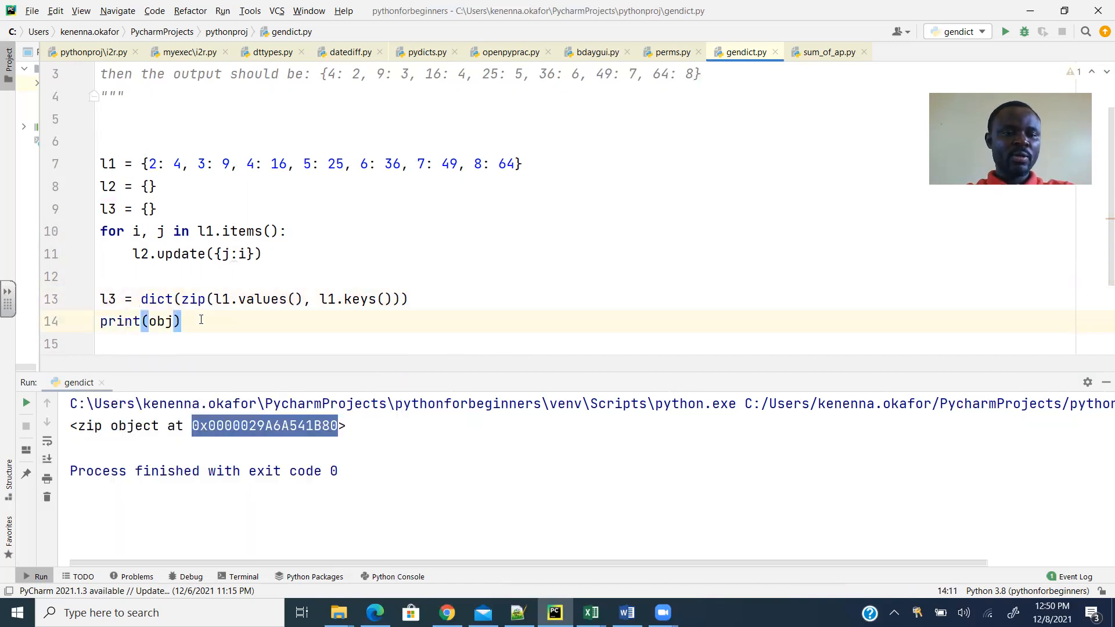
{"action": "key", "text": "Backspace"}
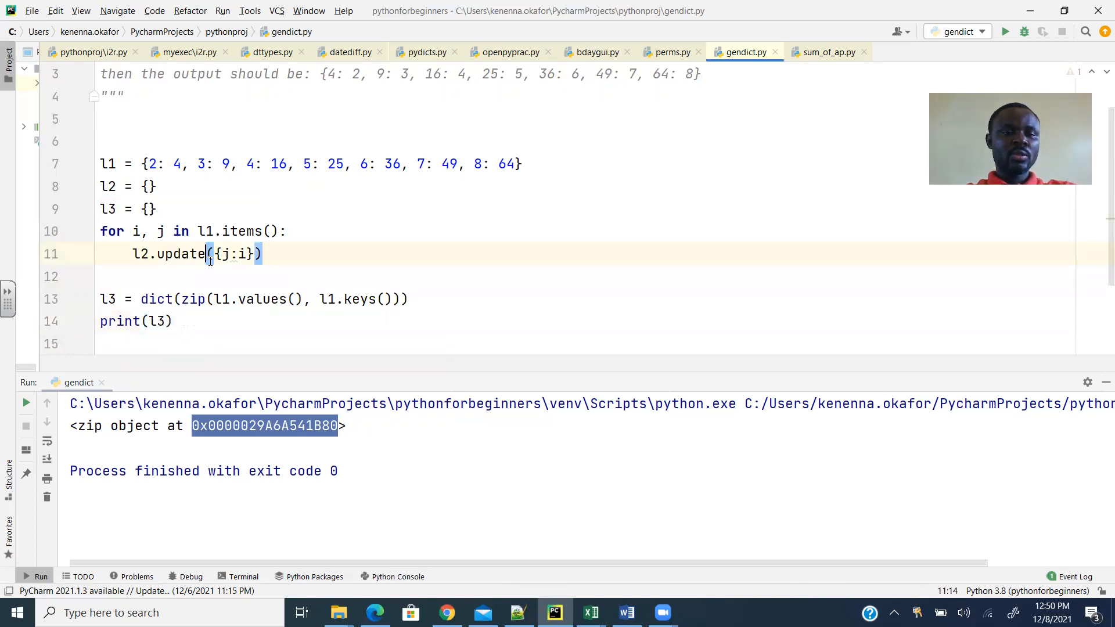
{"action": "left_click", "coordinate": [223, 11]}
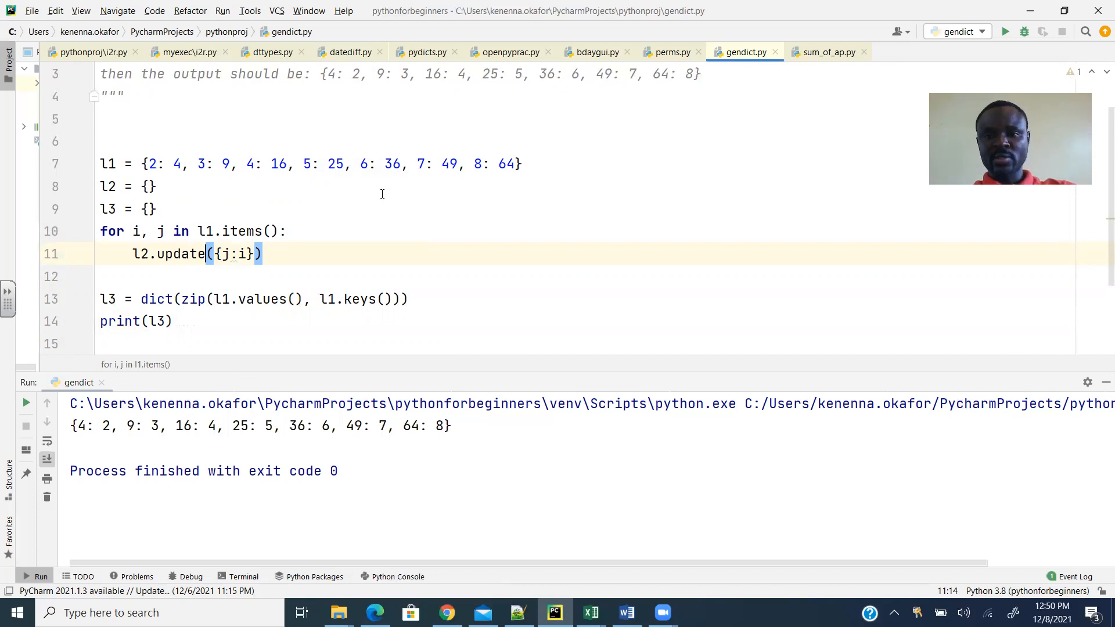
{"action": "mouse_move", "coordinate": [645, 30]}
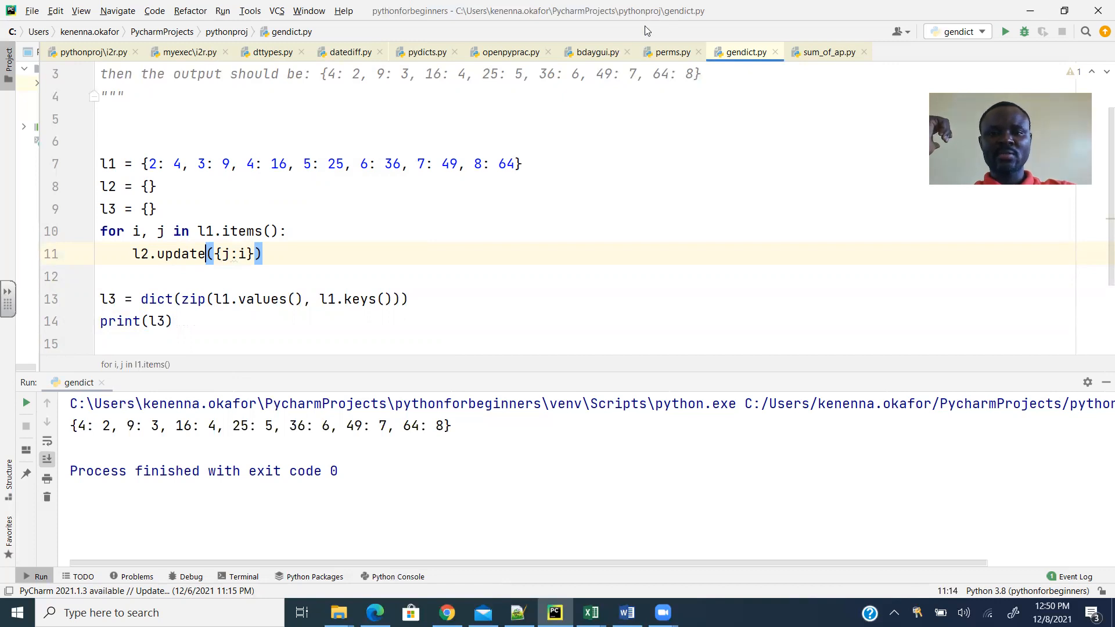